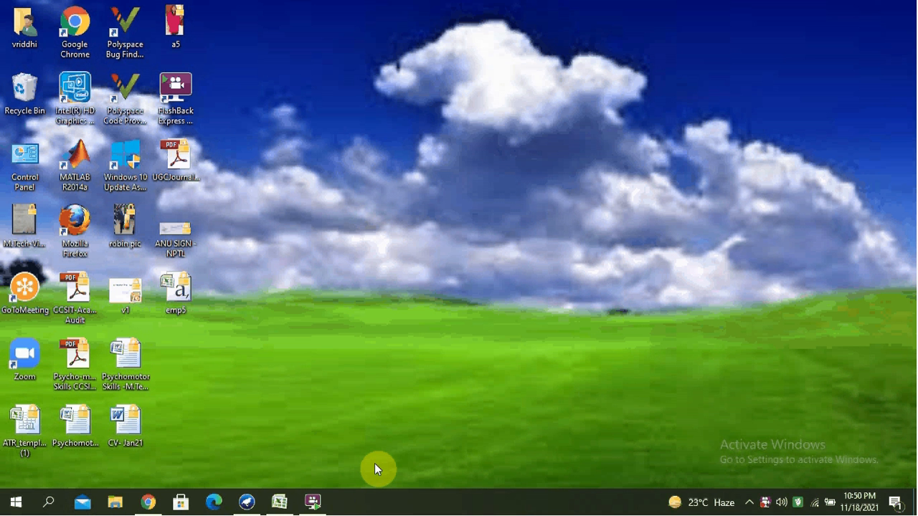
mouse_move(405, 459)
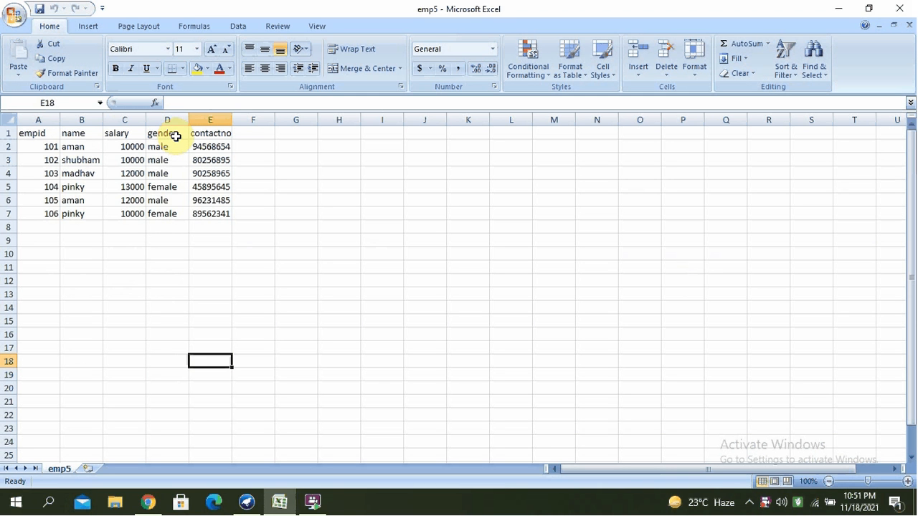
- Start Save As from the Office Button and pick the Desktop as the location for emp5
click(14, 13)
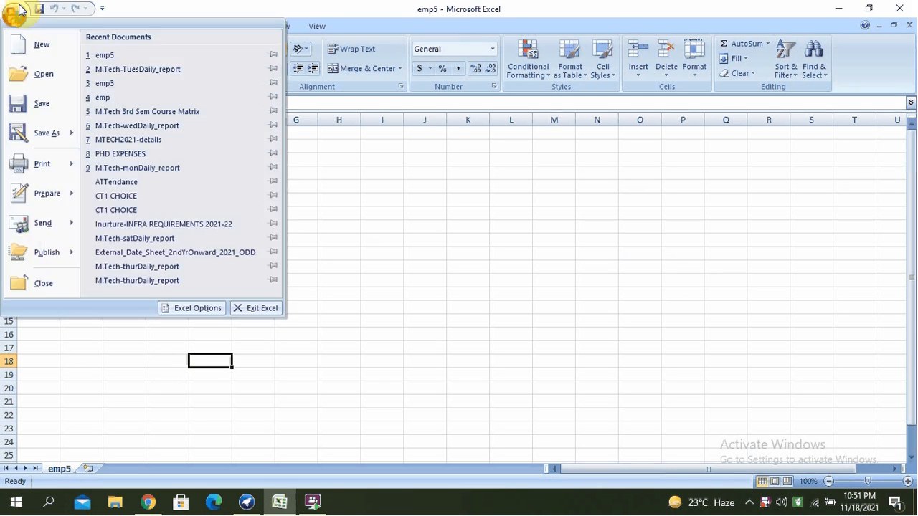
click(14, 13)
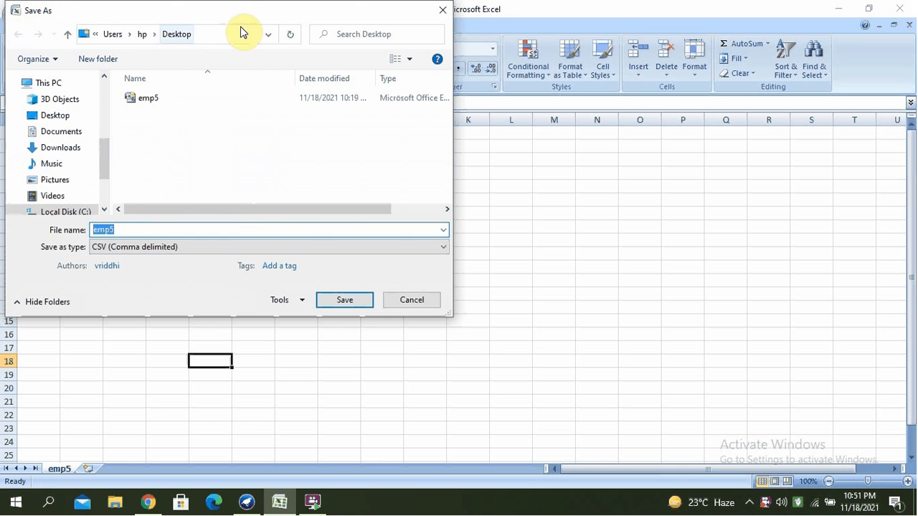
click(268, 33)
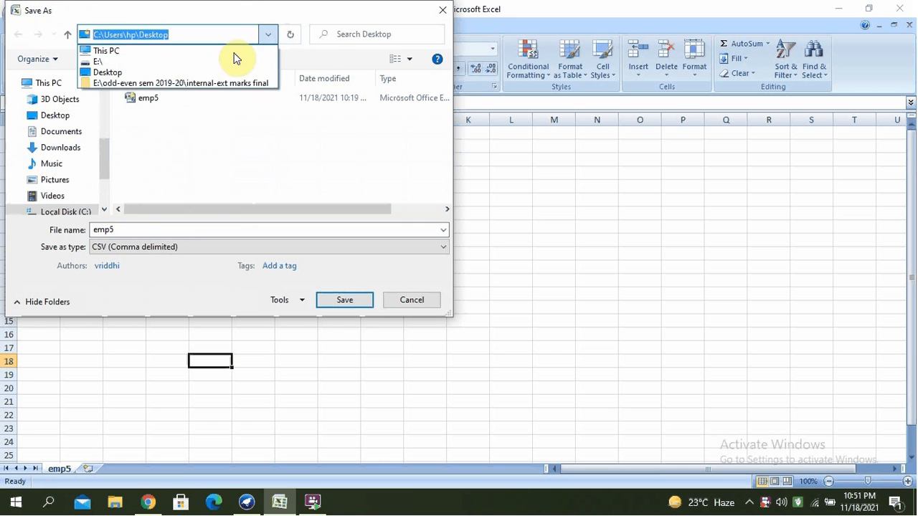
click(108, 72)
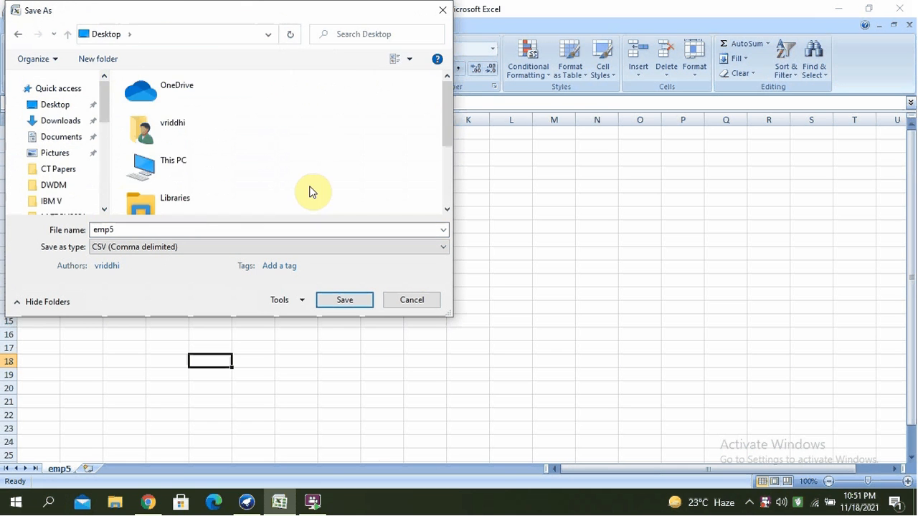
click(130, 229)
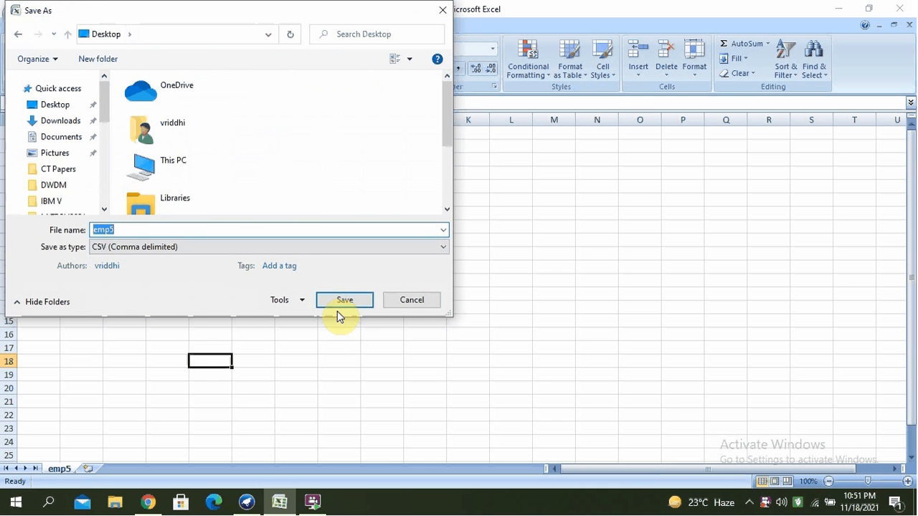
- Save emp5.csv as CSV (Comma delimited), replacing the existing file and keeping the format
click(344, 299)
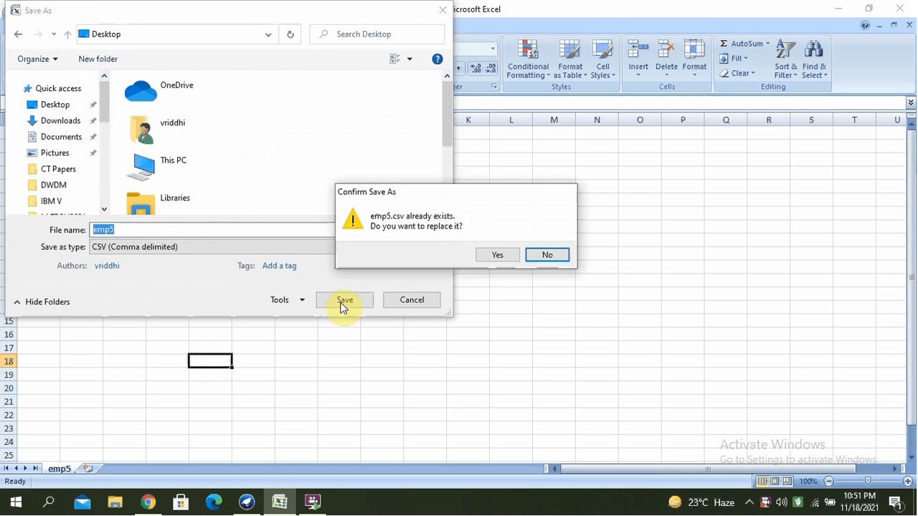
mouse_move(497, 255)
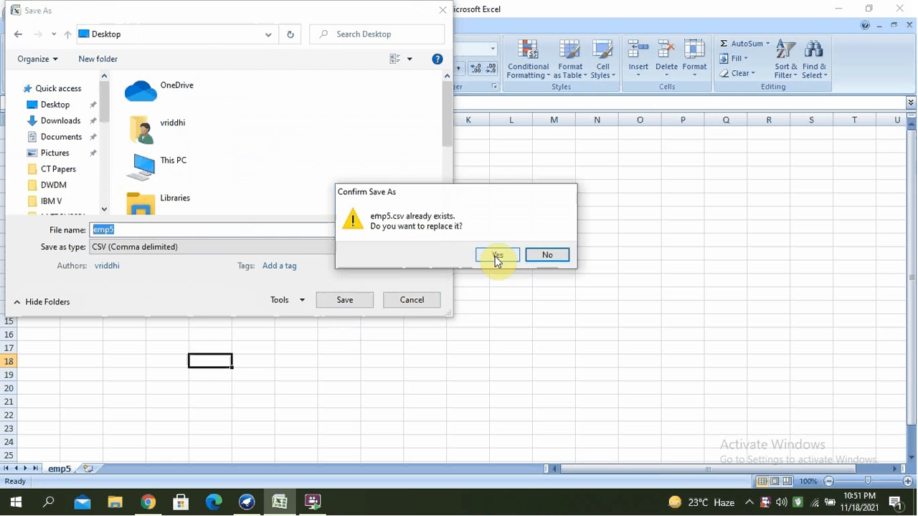
click(496, 255)
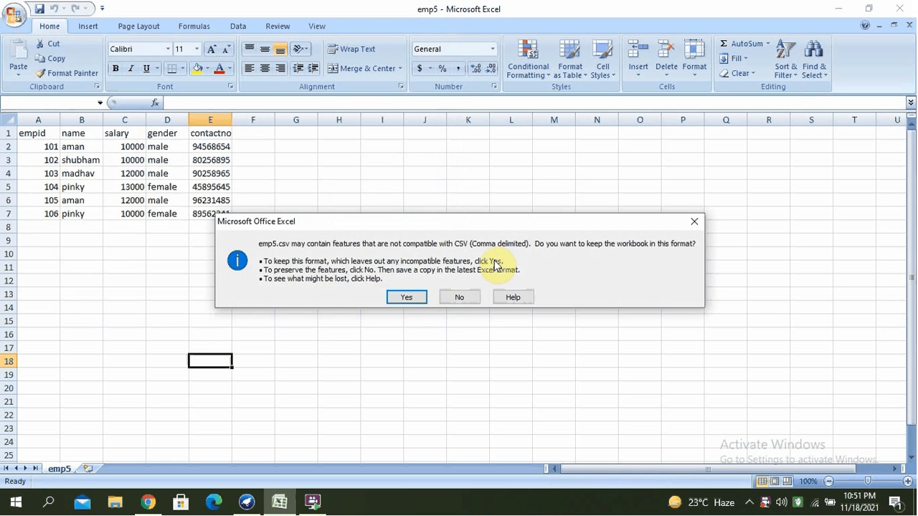
click(406, 296)
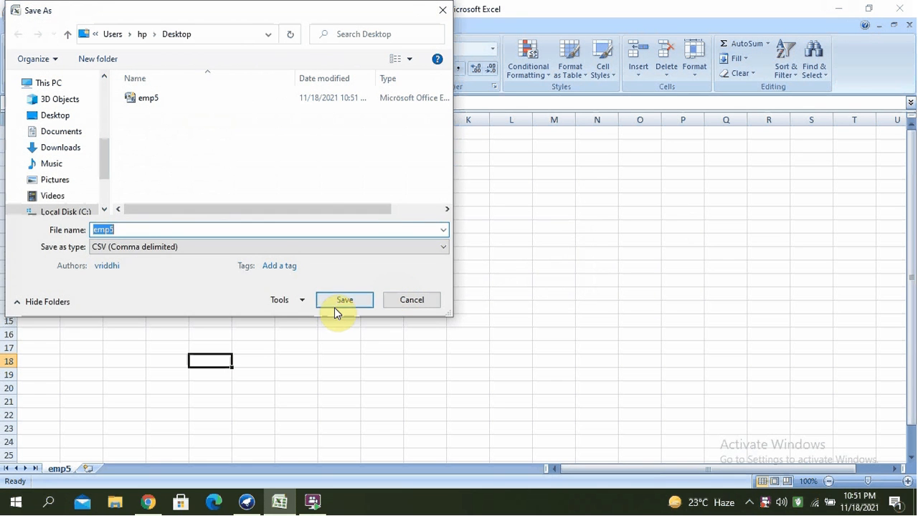
- Decline replacing emp5.csv and save the sheet as emp6.csv on the Desktop, keeping CSV format
click(345, 299)
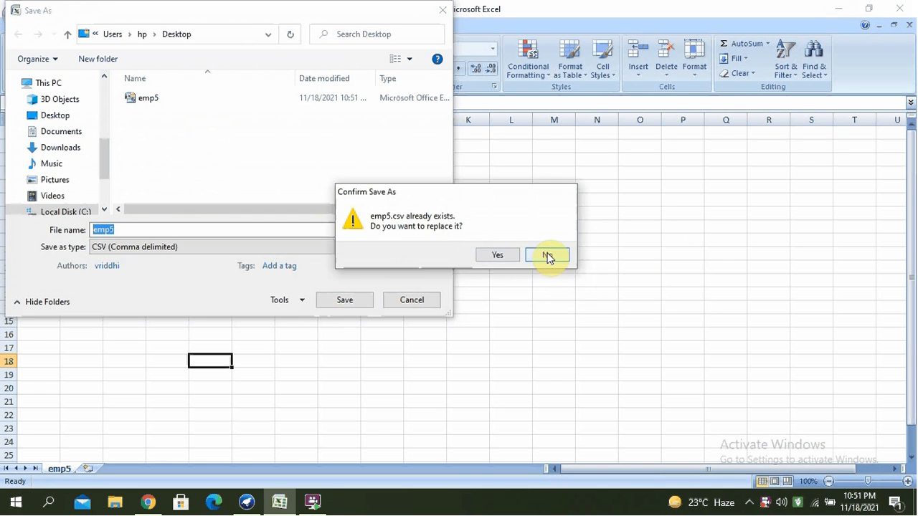
click(547, 255)
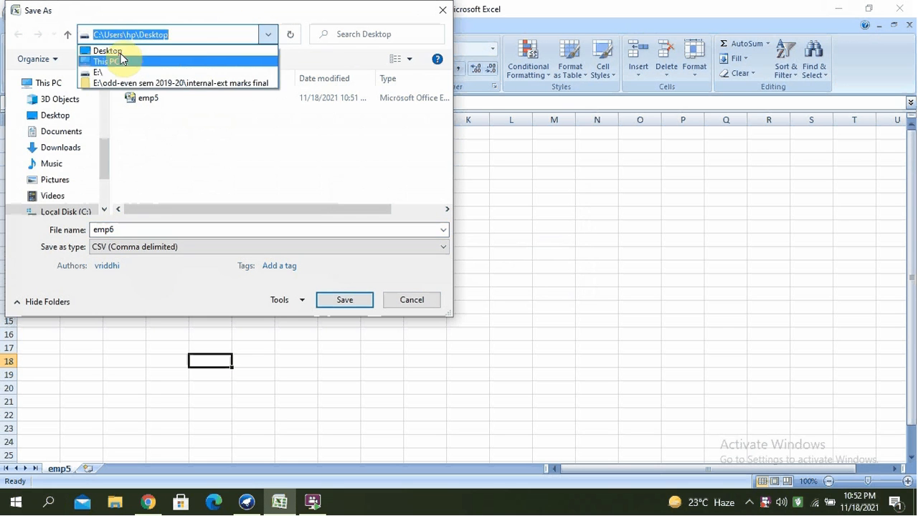
click(107, 50)
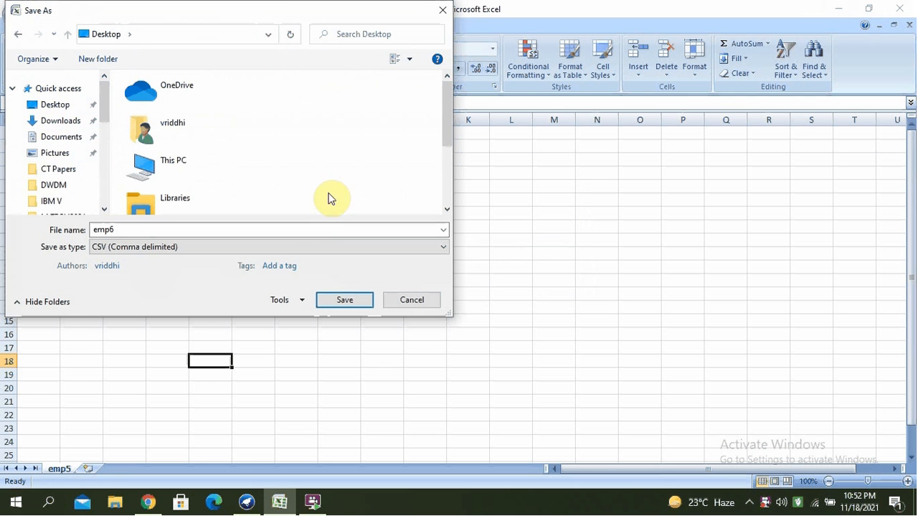
click(344, 300)
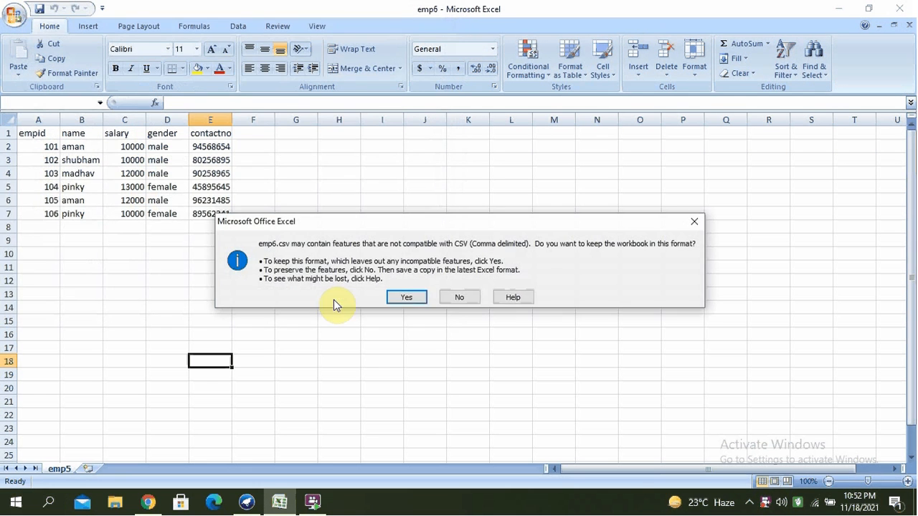
click(406, 297)
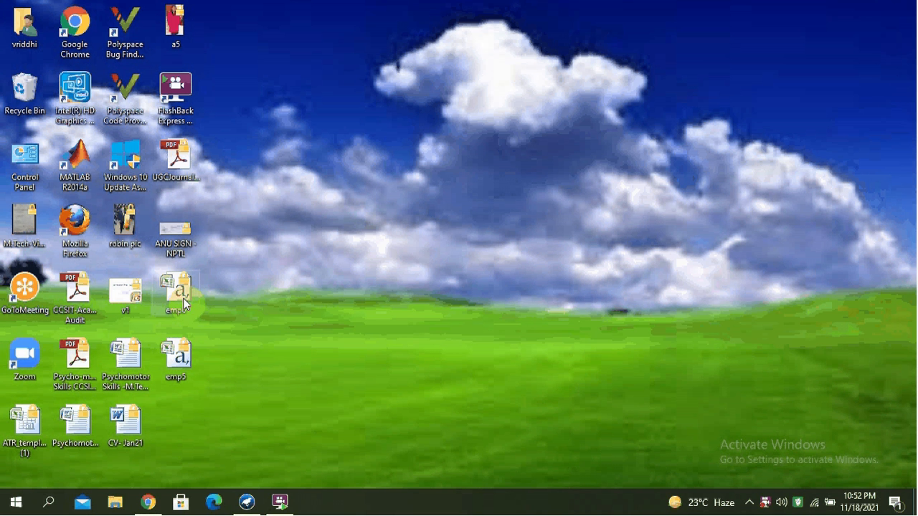
- Open emp6.csv from the Desktop with Notepad via Open with
right_click(176, 291)
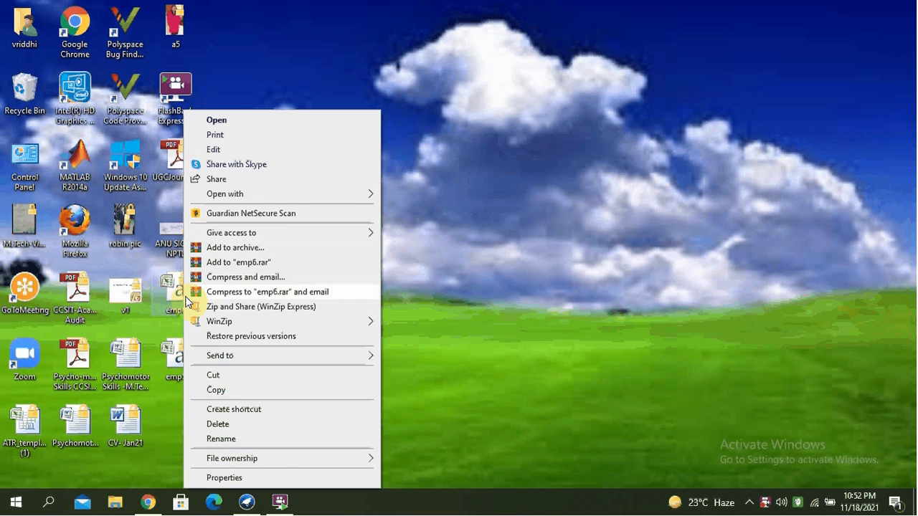
mouse_move(287, 198)
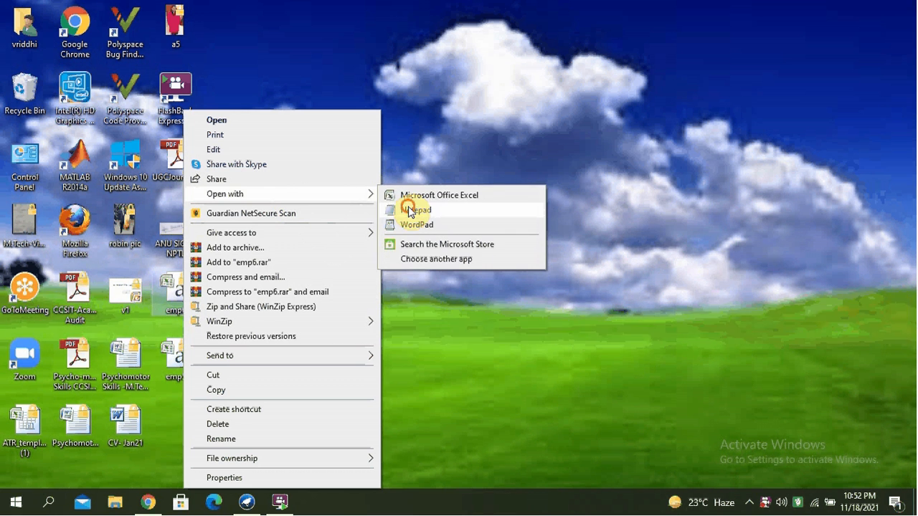
click(417, 209)
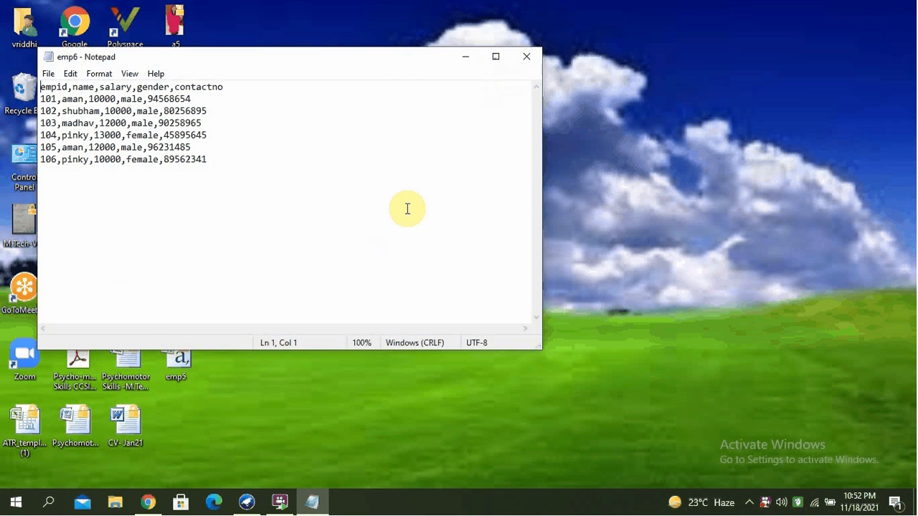
mouse_move(399, 211)
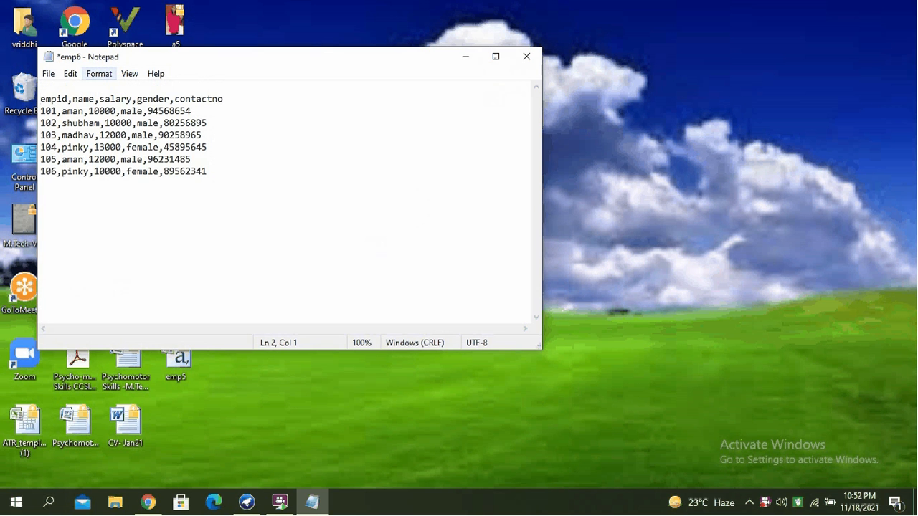
text(@)
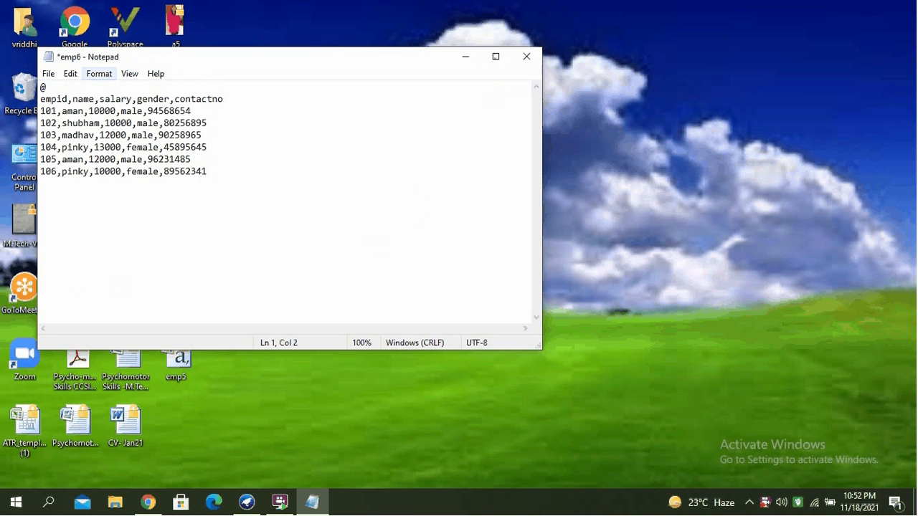
text(relati)
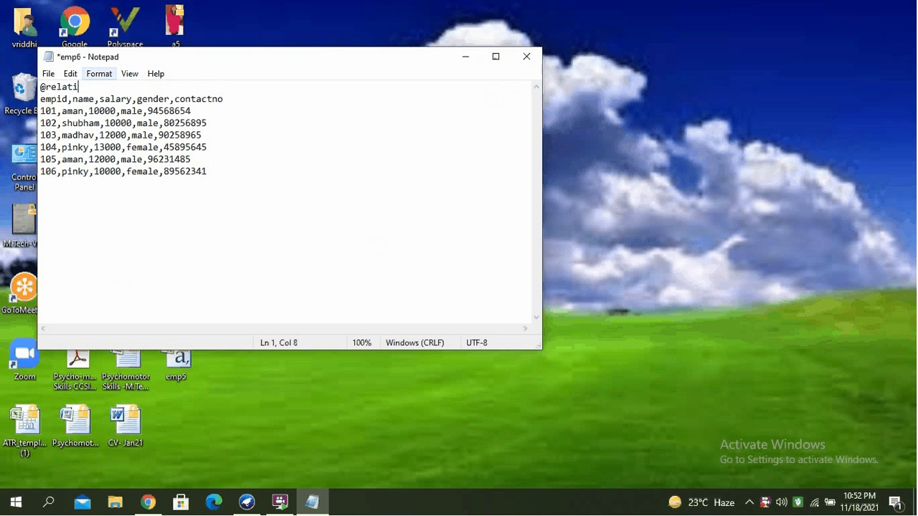
text(on emp1)
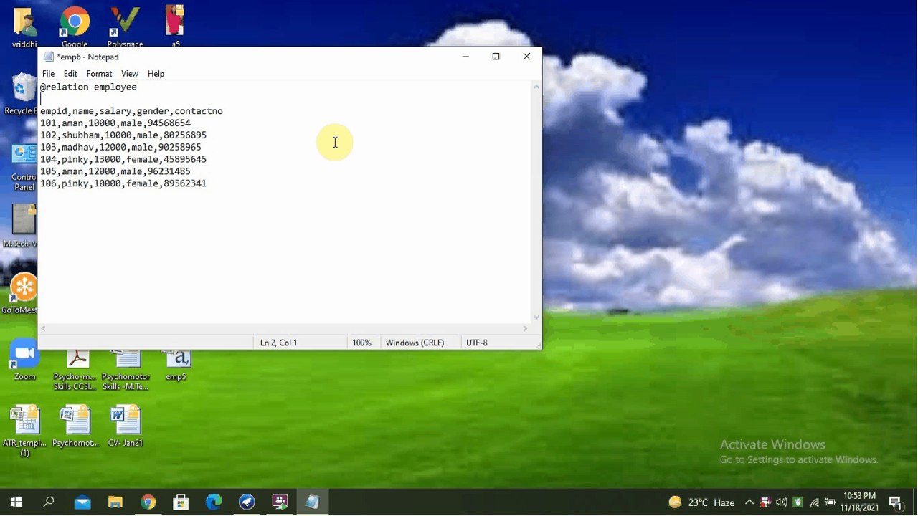
text(@a)
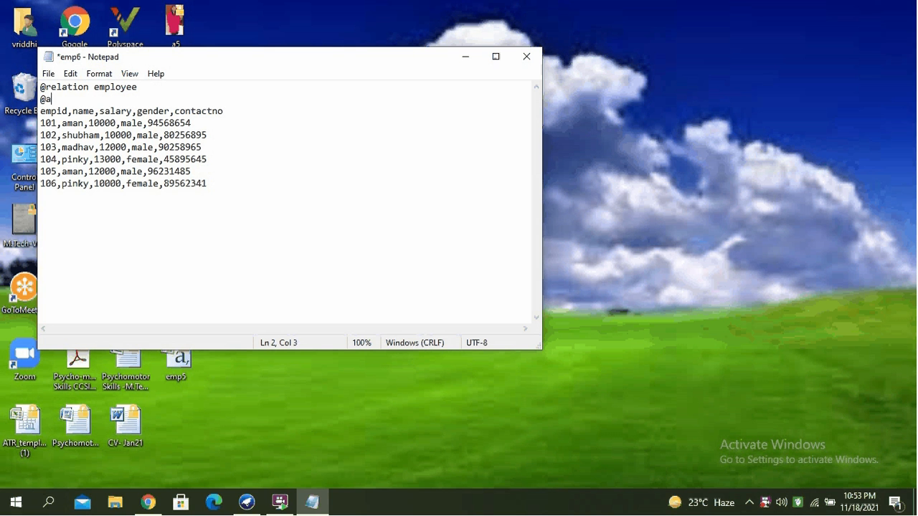
text(ttrib)
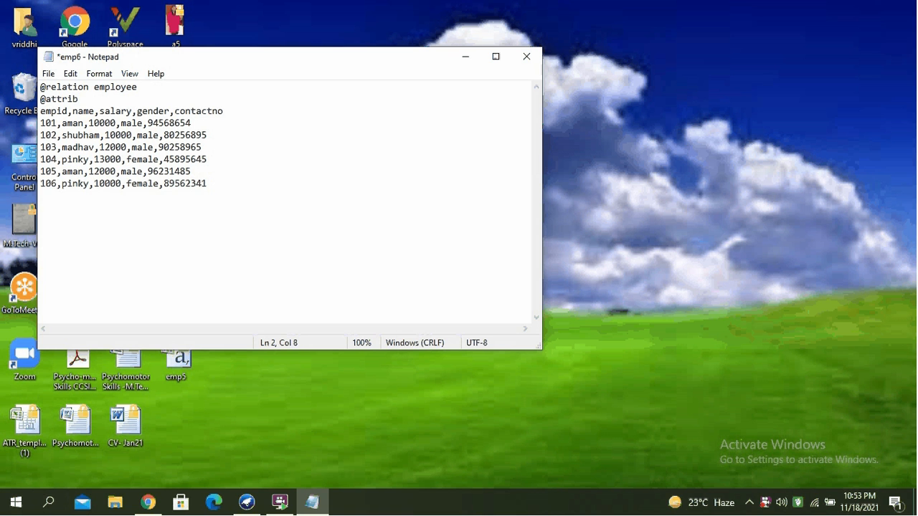
text(ute)
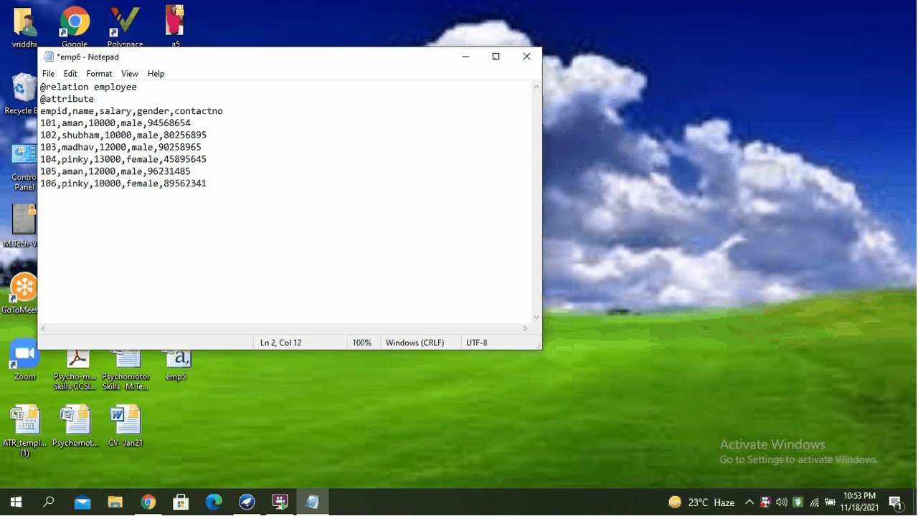
text(empi)
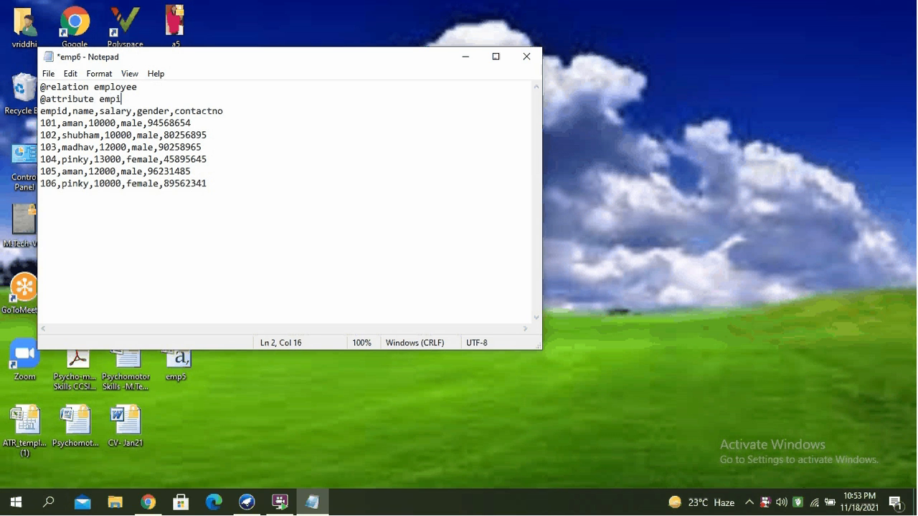
text(d)
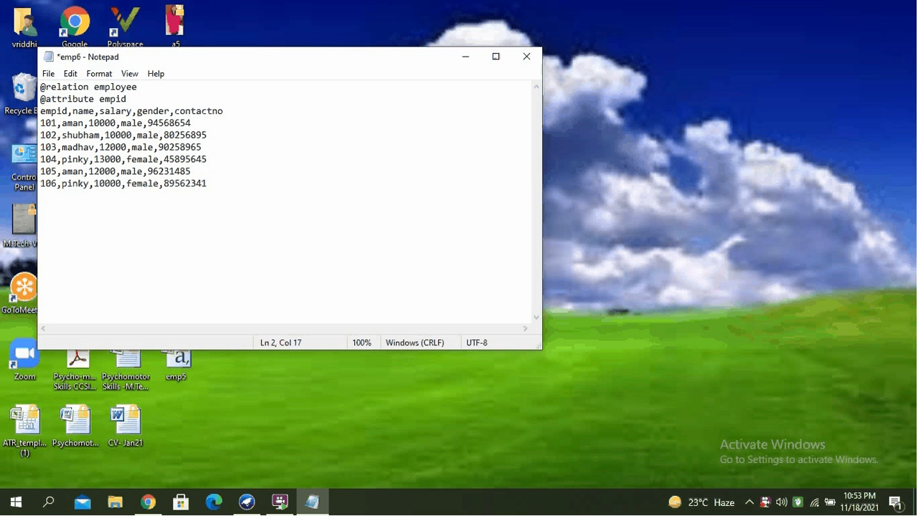
text(numeric)
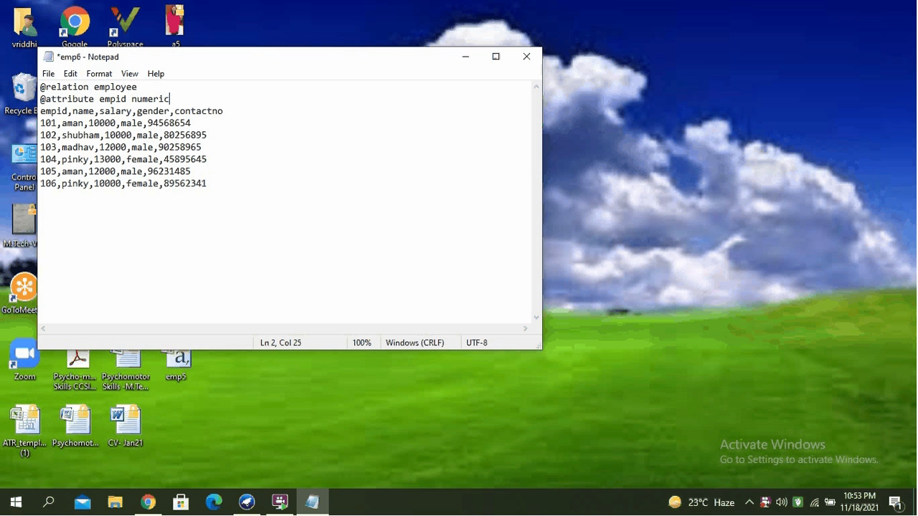
text(@a)
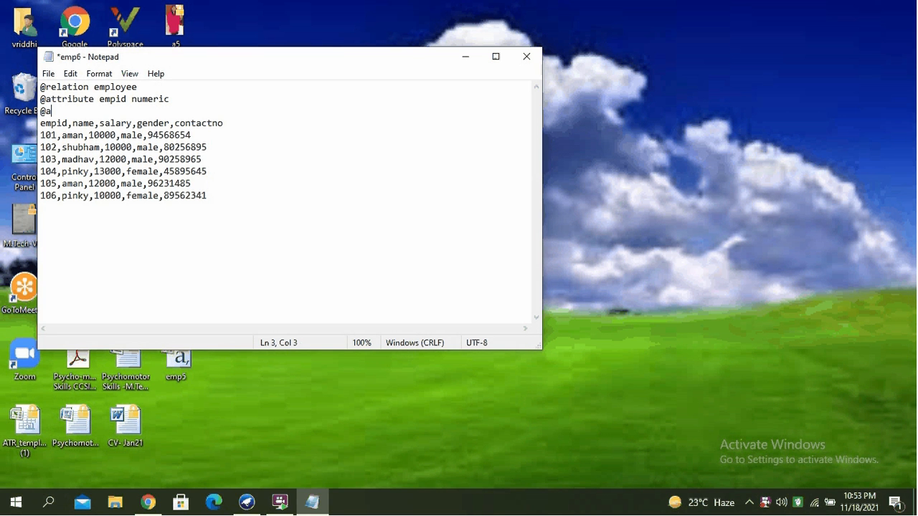
text(ttribute na)
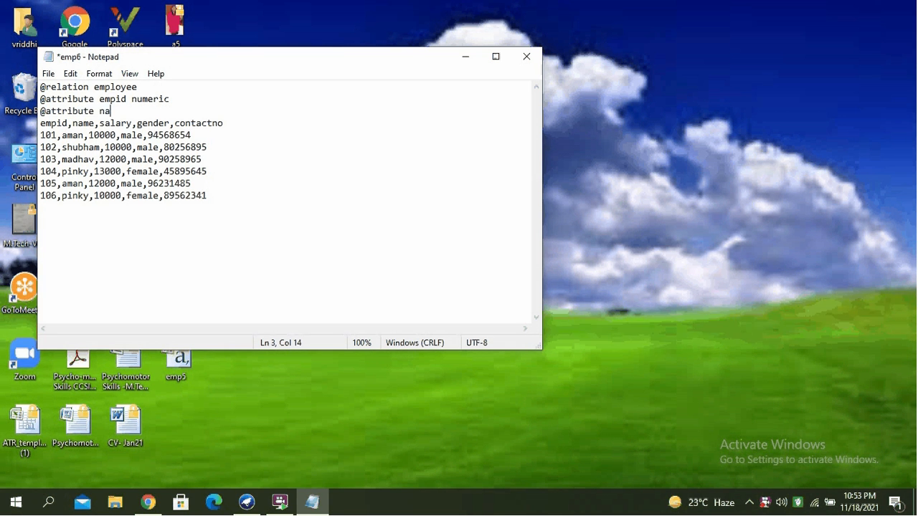
text(me)
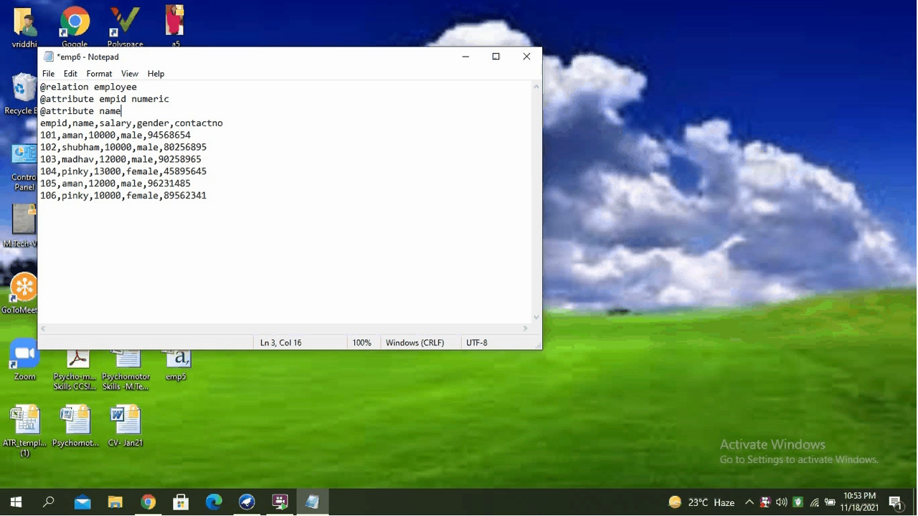
text({)
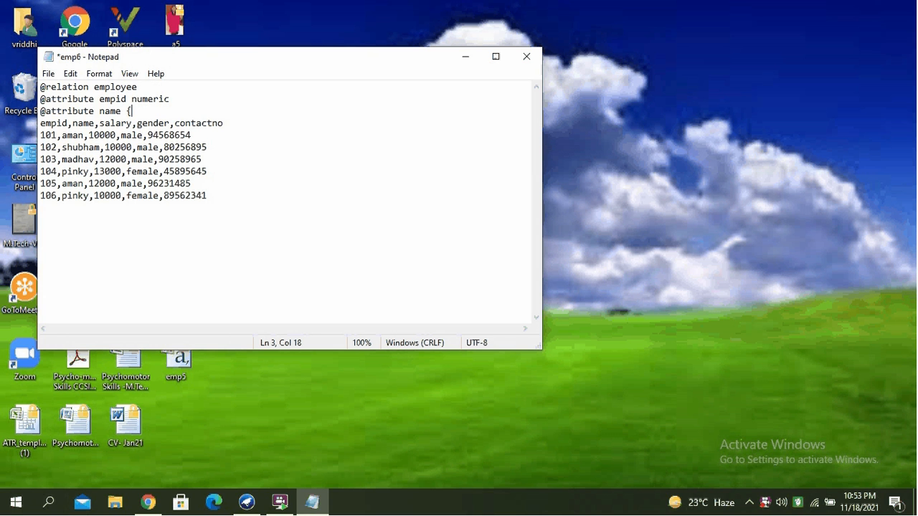
text(aman)
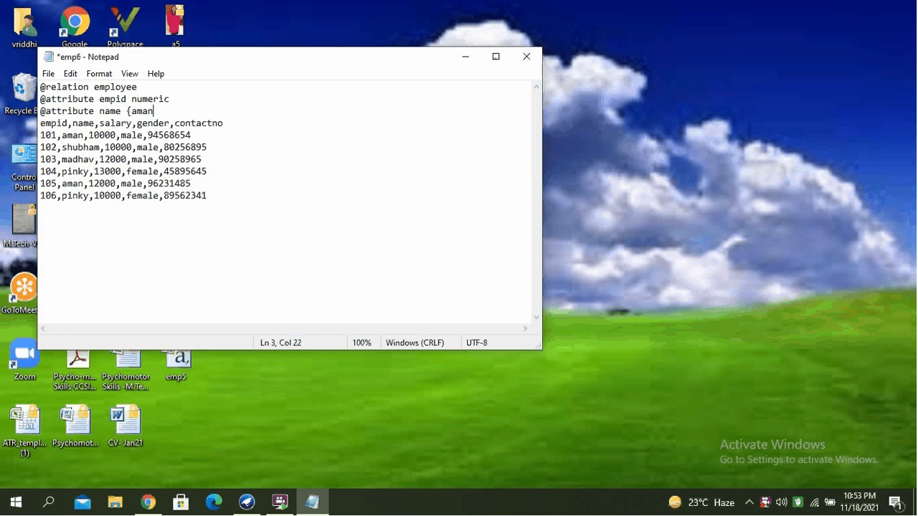
text(,s)
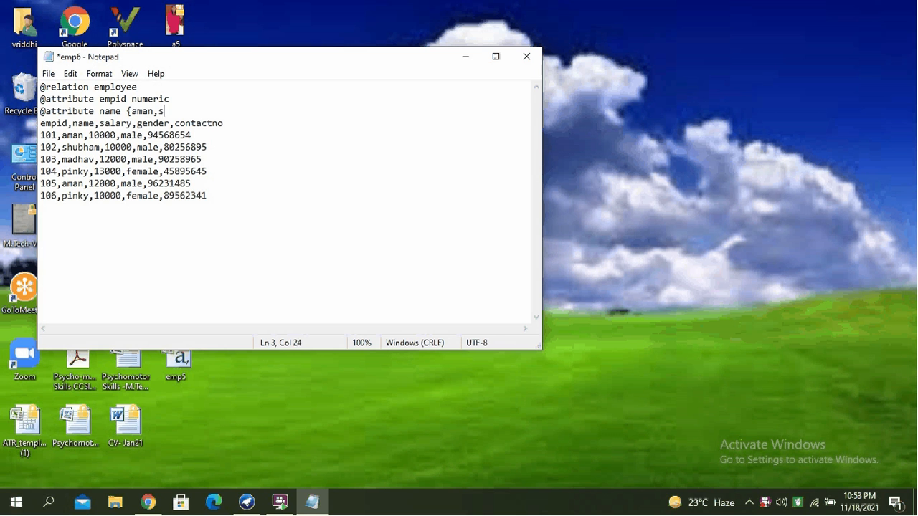
text(hubham)
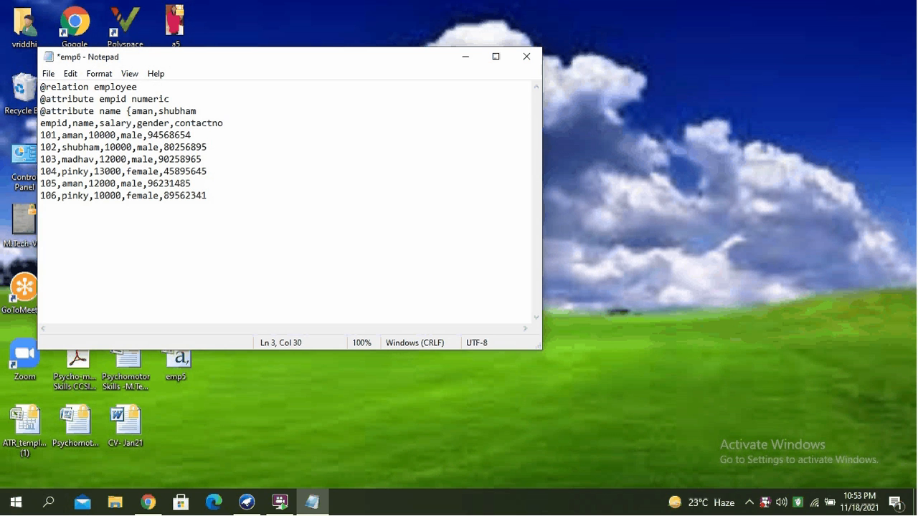
text(,madh)
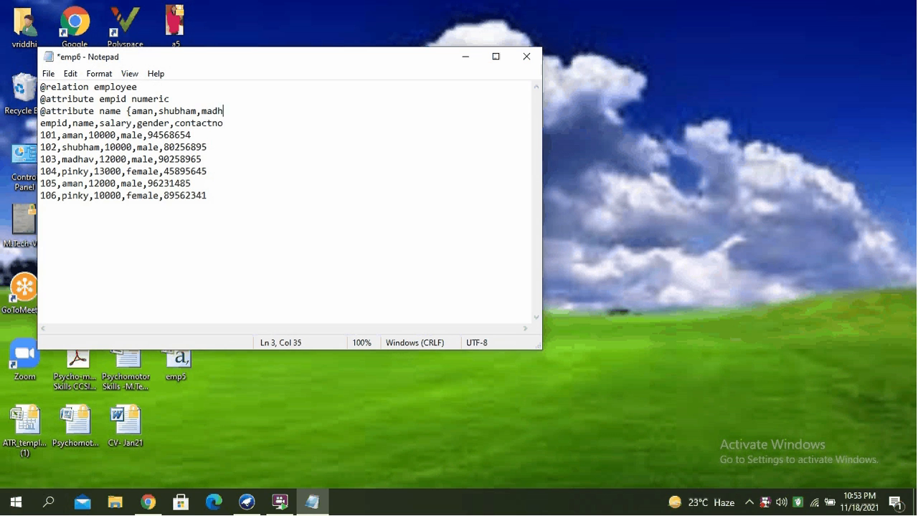
text(av)
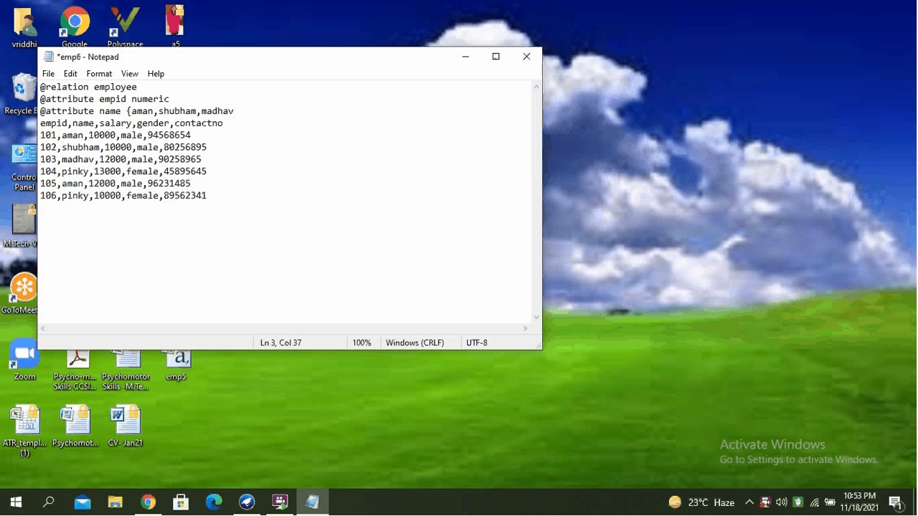
text(,pinky)
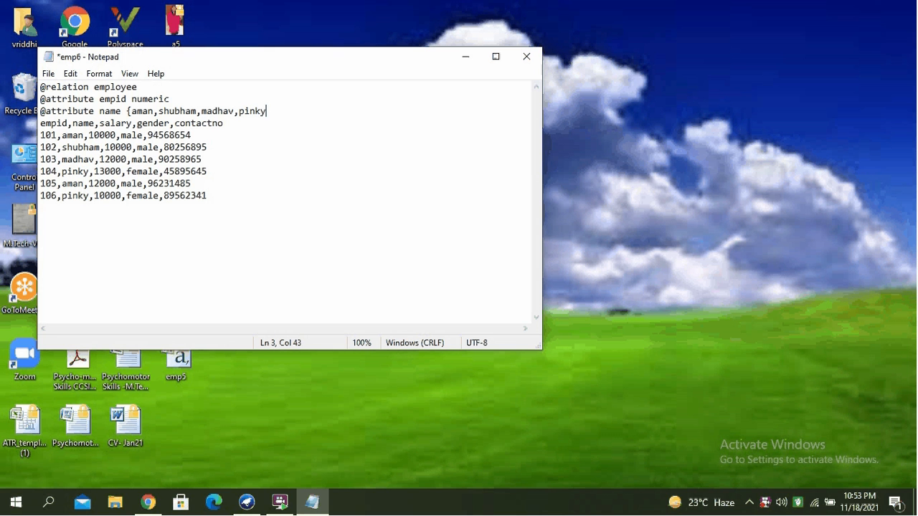
text(})
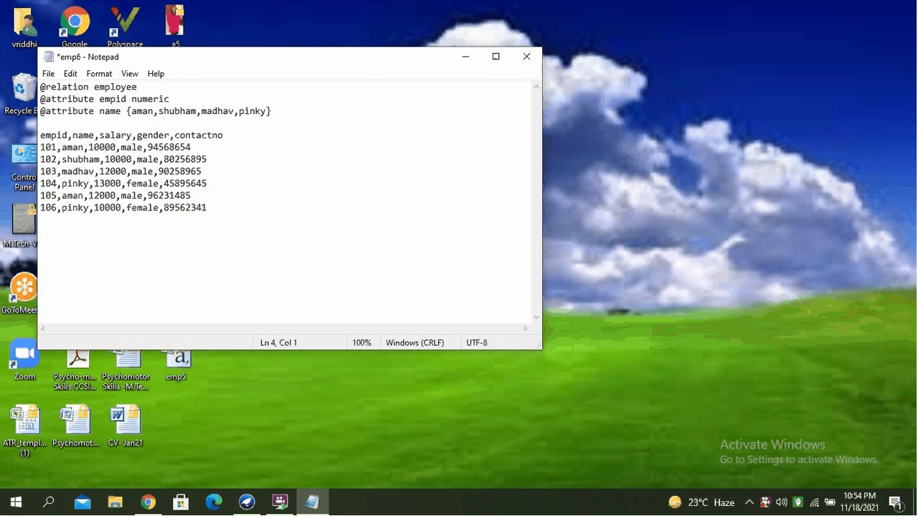
text(@attribute salary n)
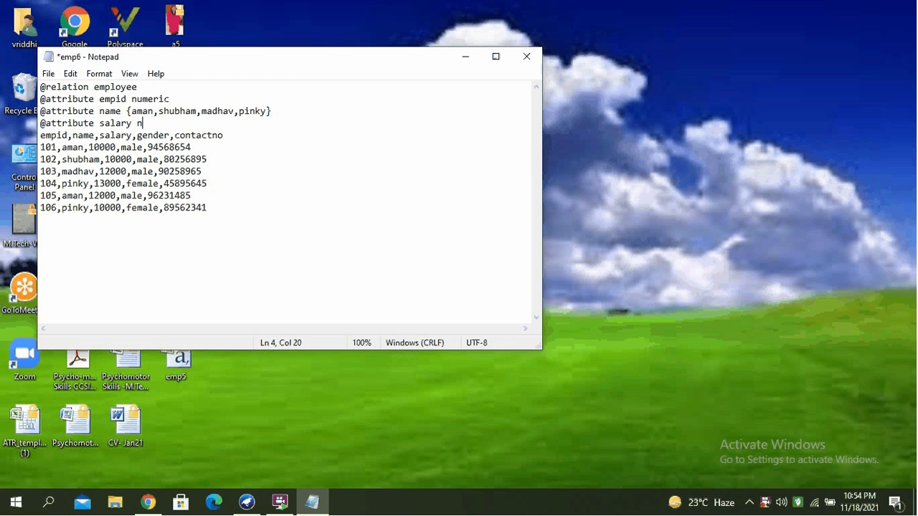
text(umeric)
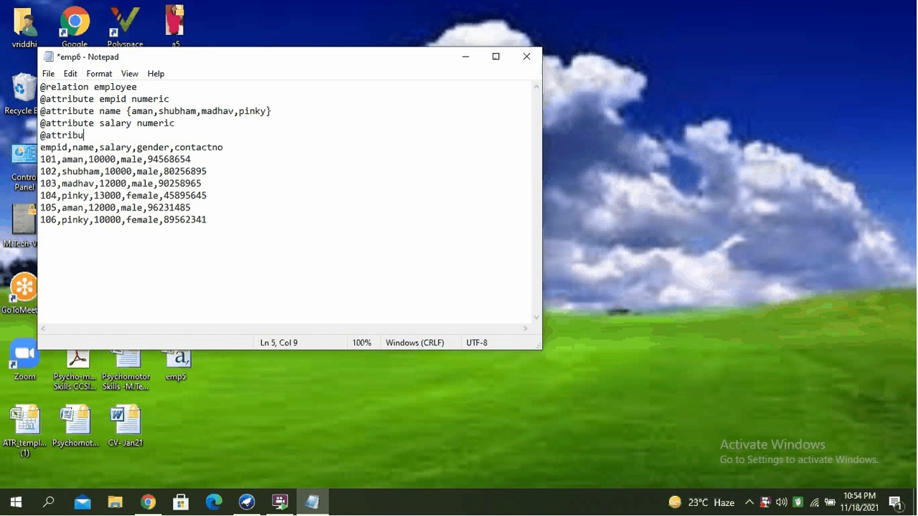
text(te)
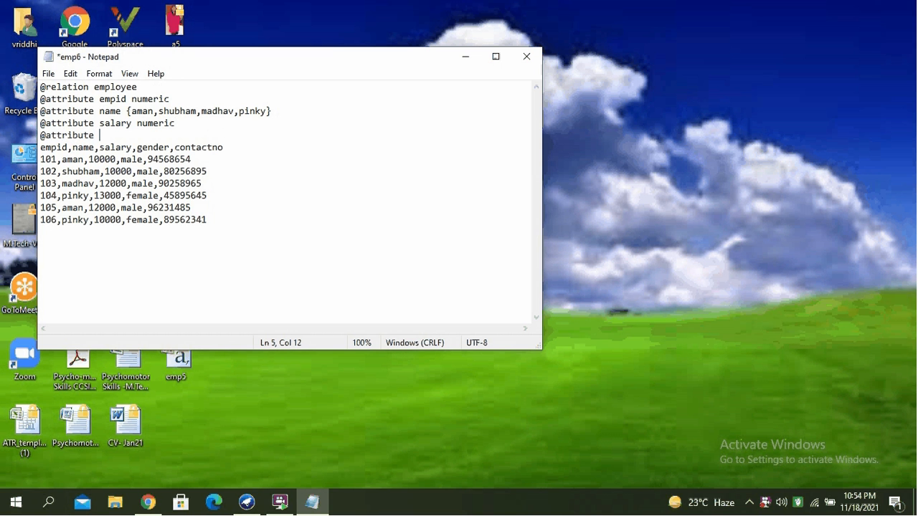
text(ge)
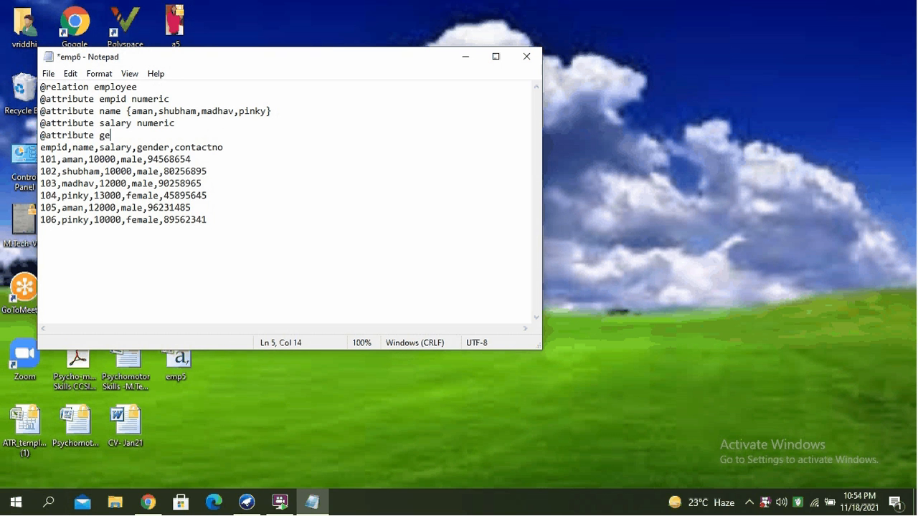
text(nder)
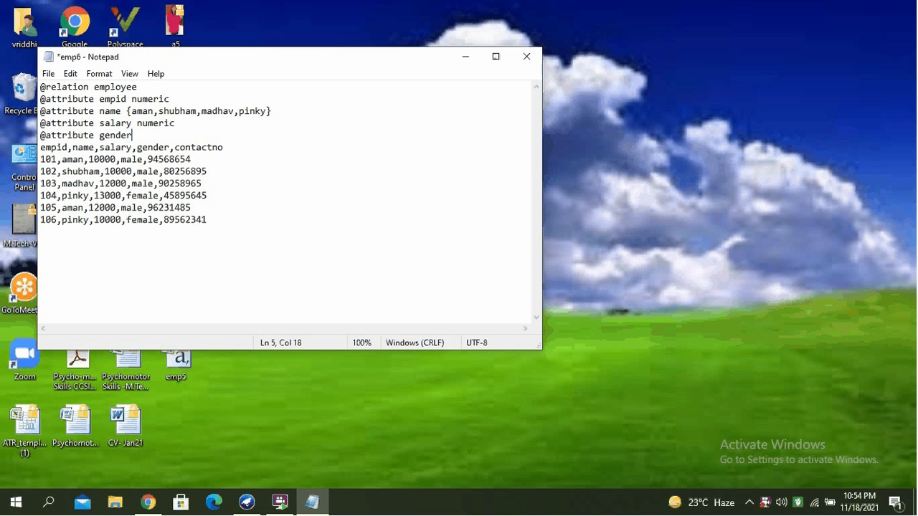
drag(121, 159, 157, 183)
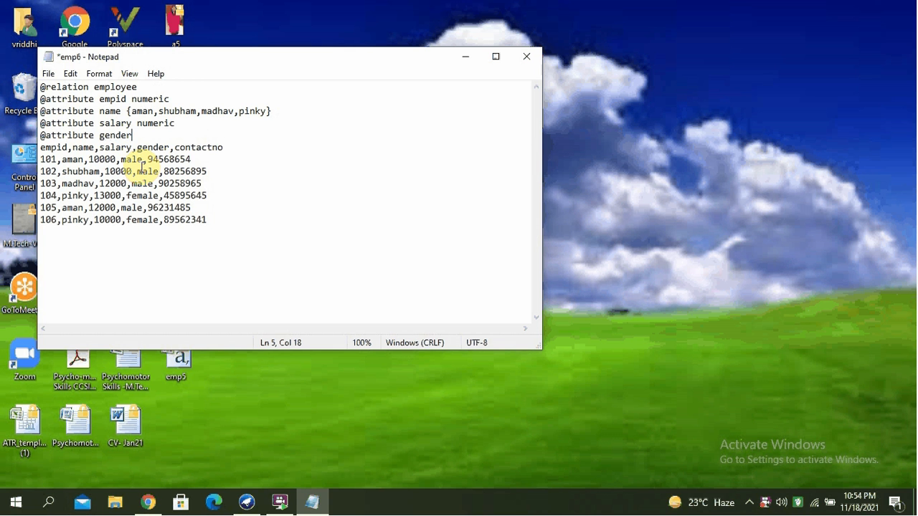
text(()
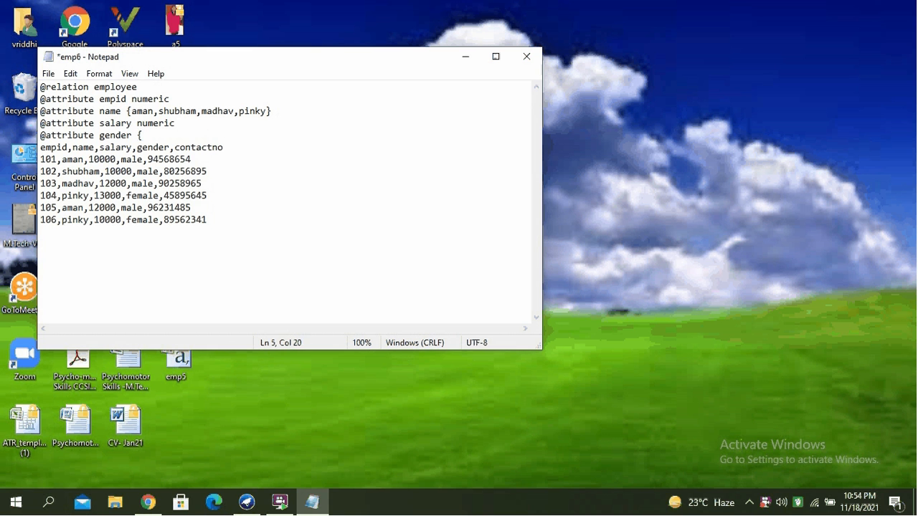
text(male)
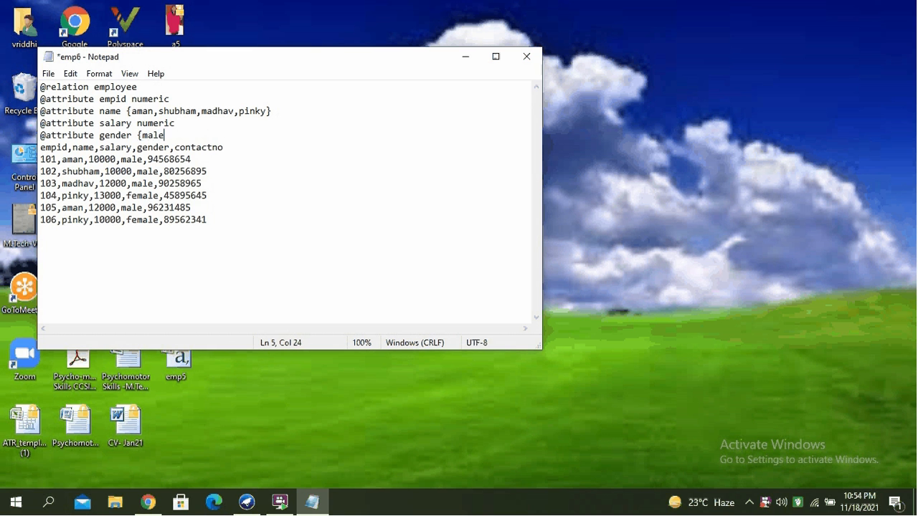
text(,femal)
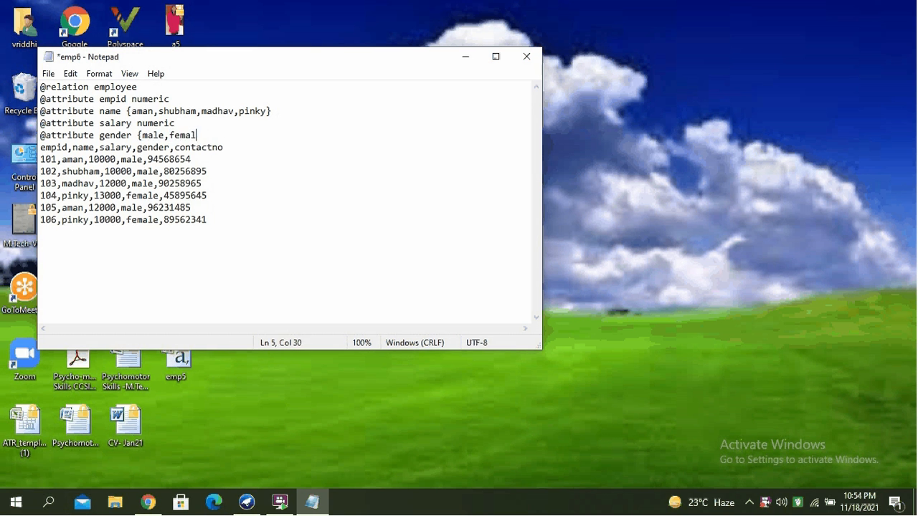
text(e})
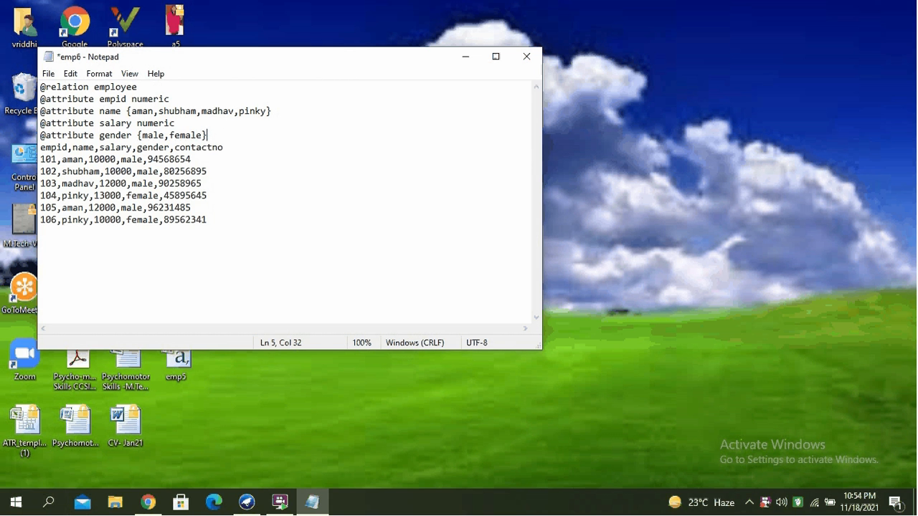
key(enter)
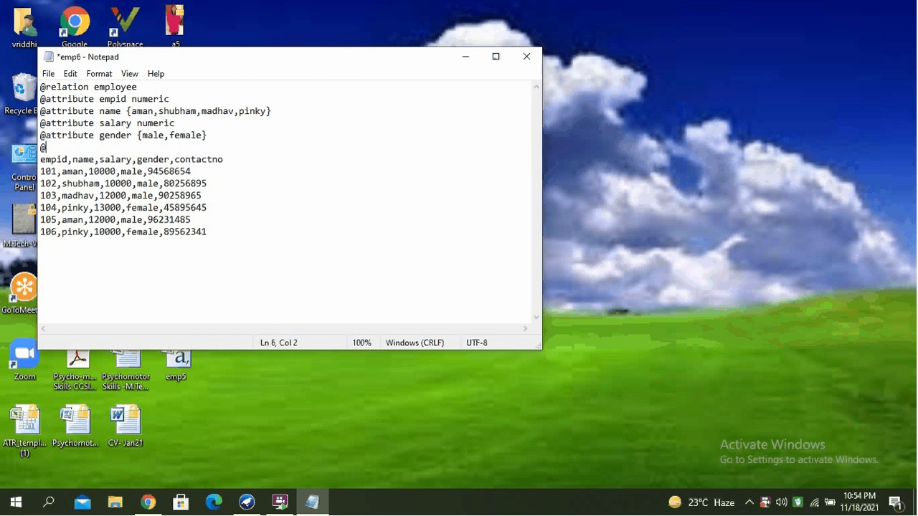
text(attr)
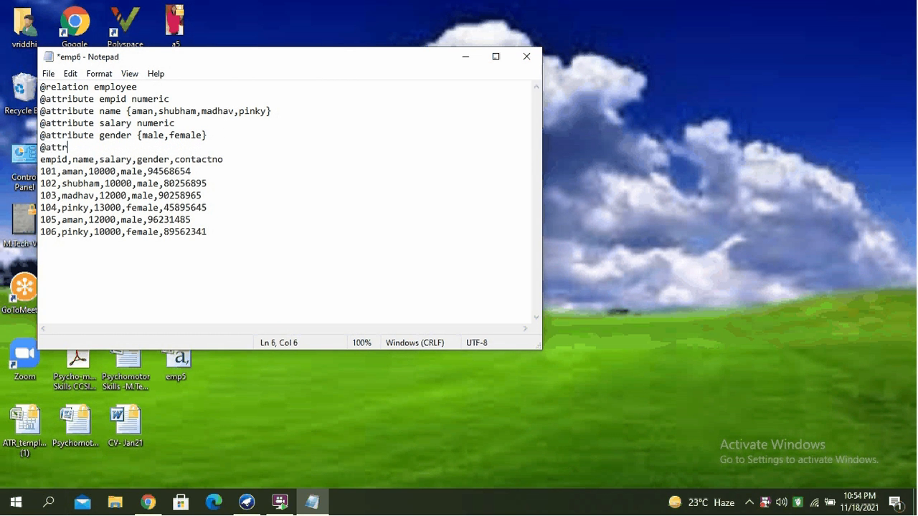
text(ibute c)
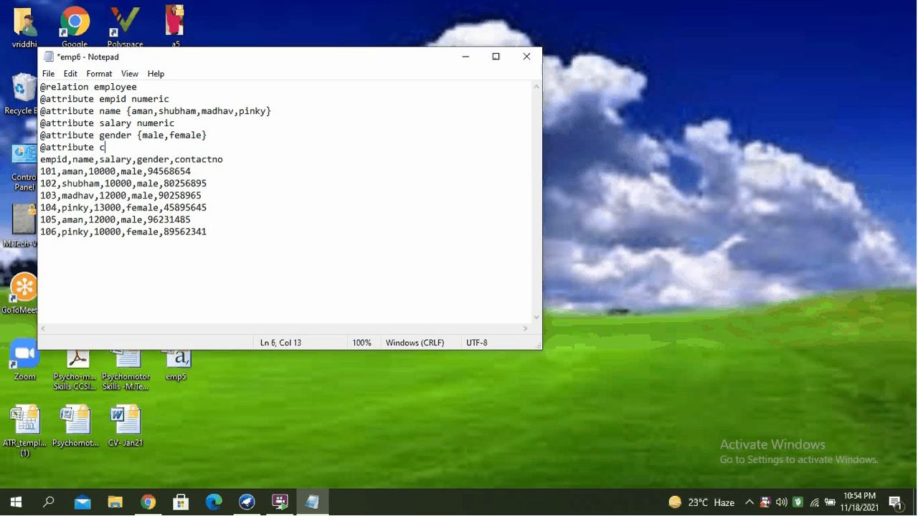
text(ontactn)
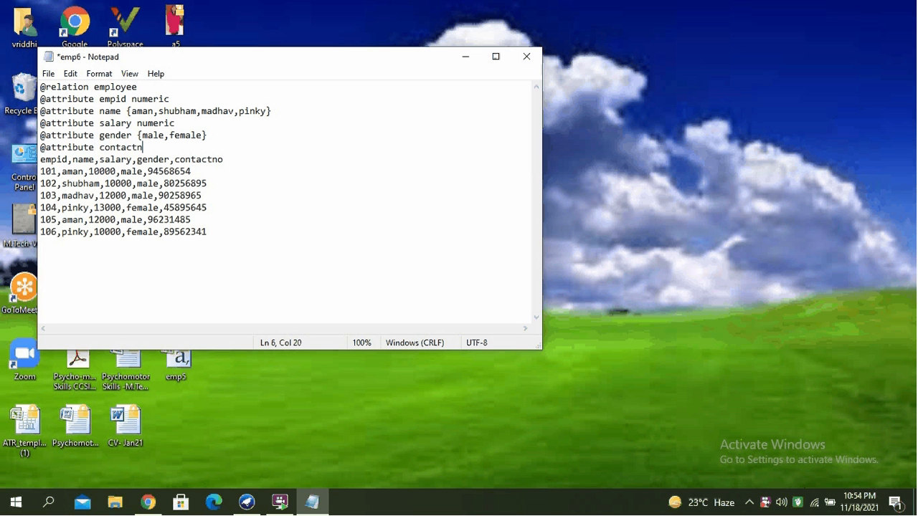
text(o)
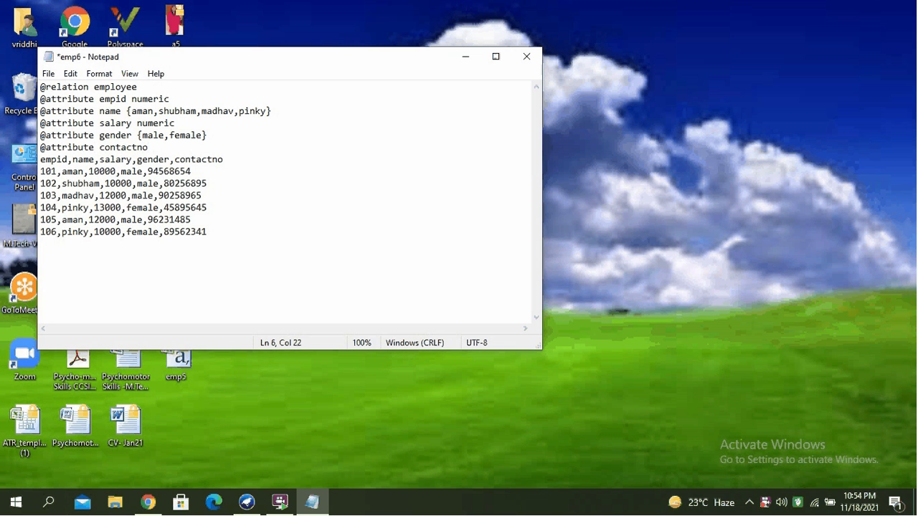
text(numeric)
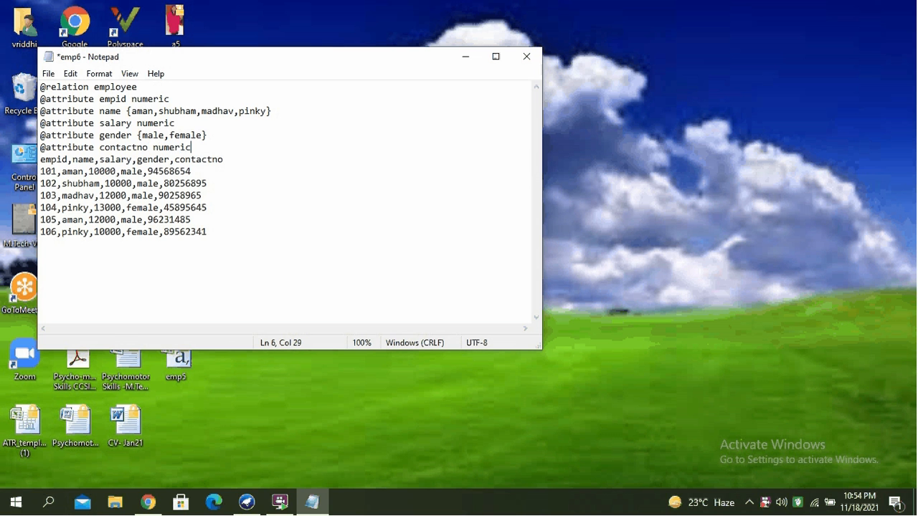
mouse_move(64, 60)
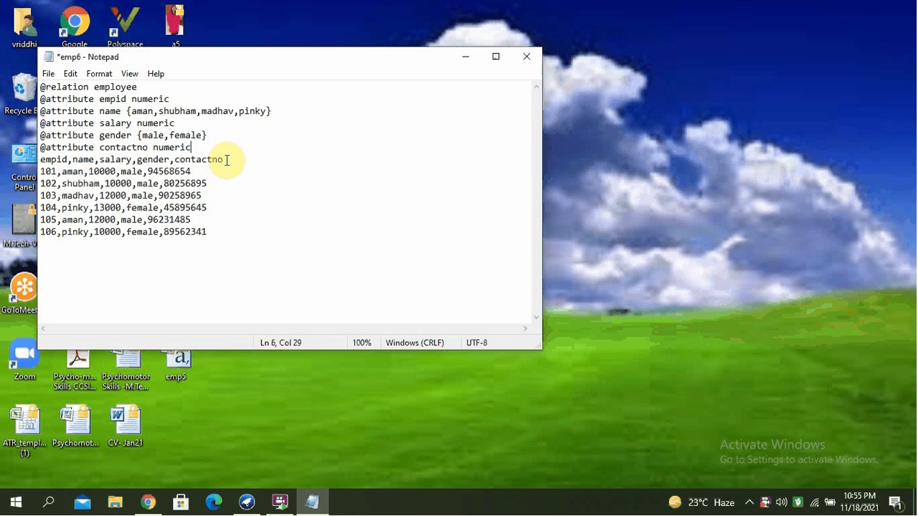
triple_click(129, 159)
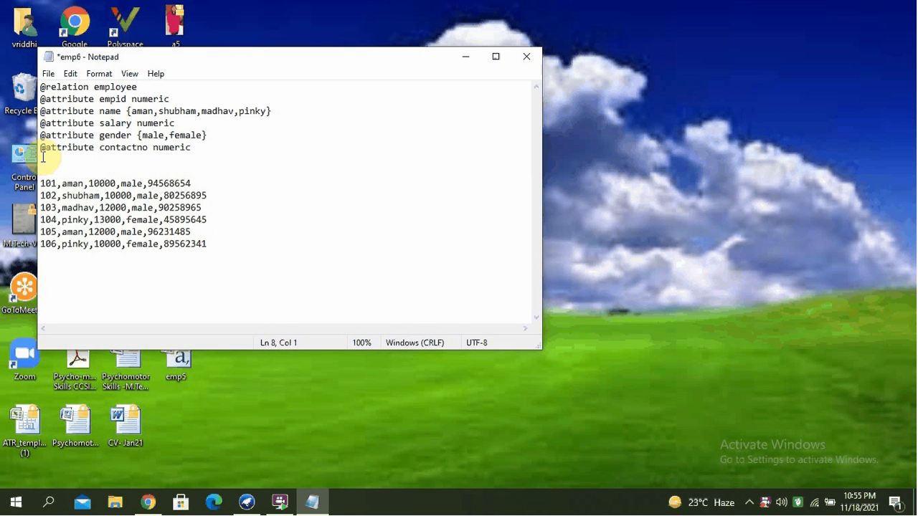
text(@)
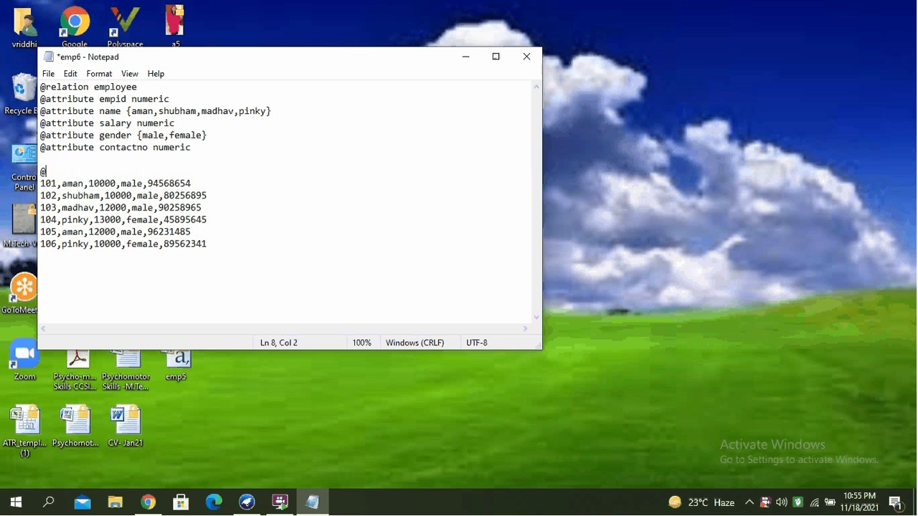
text(data)
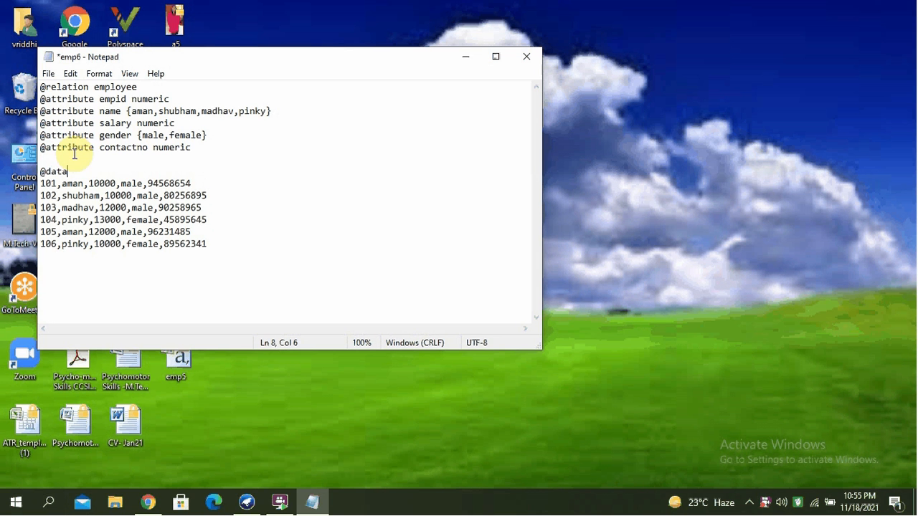
mouse_move(352, 258)
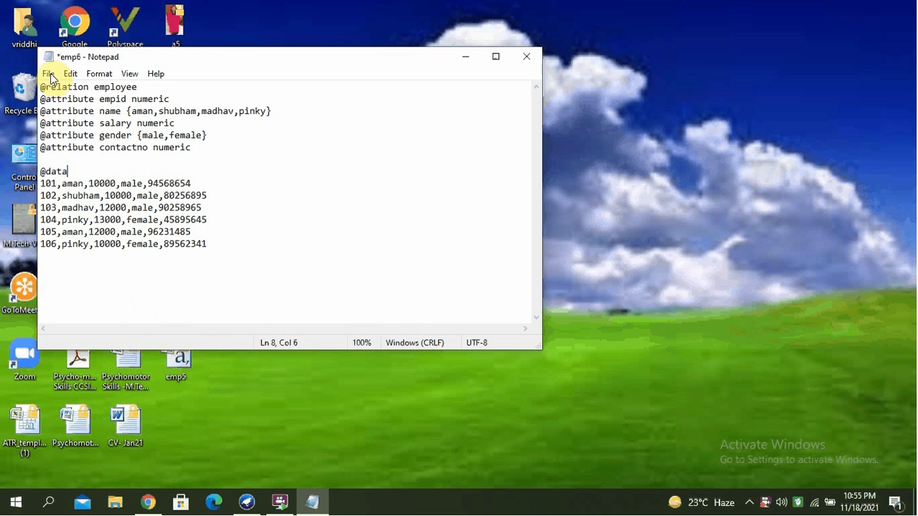
- Save the file via Save As as myemp6.arff on the Desktop
click(48, 73)
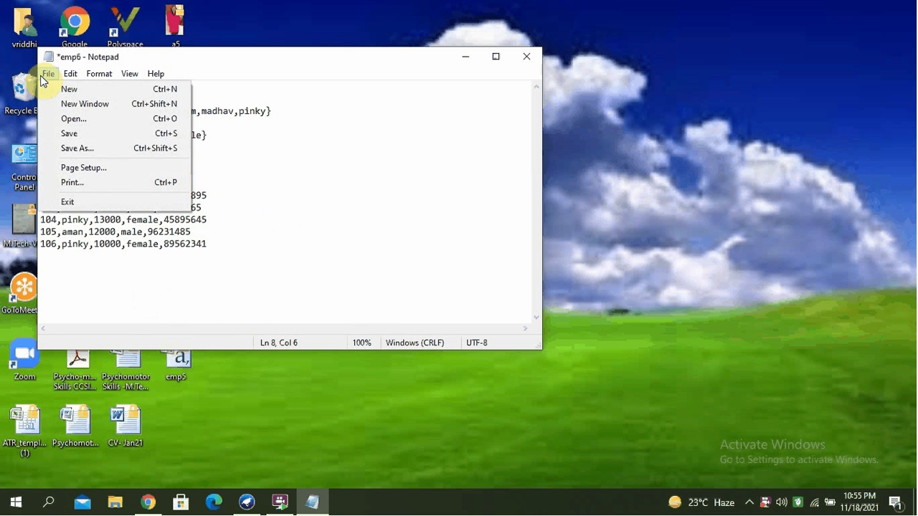
mouse_move(77, 149)
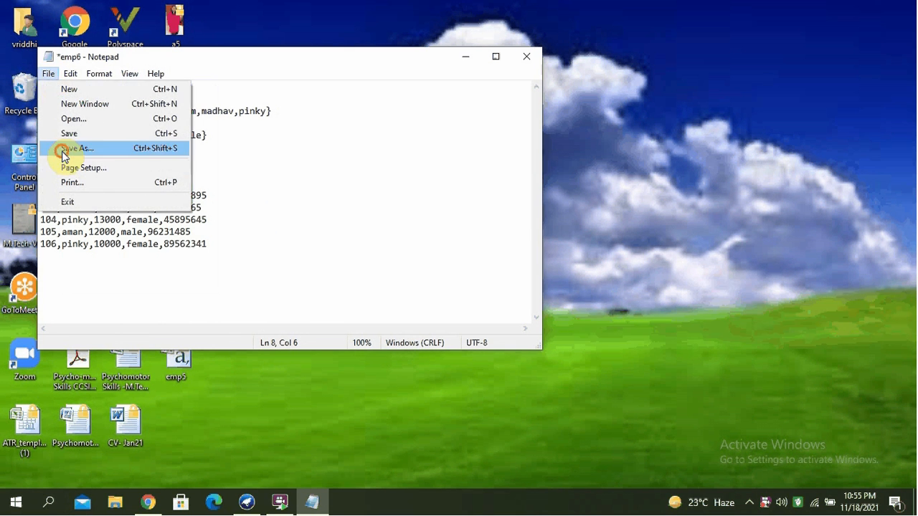
click(78, 149)
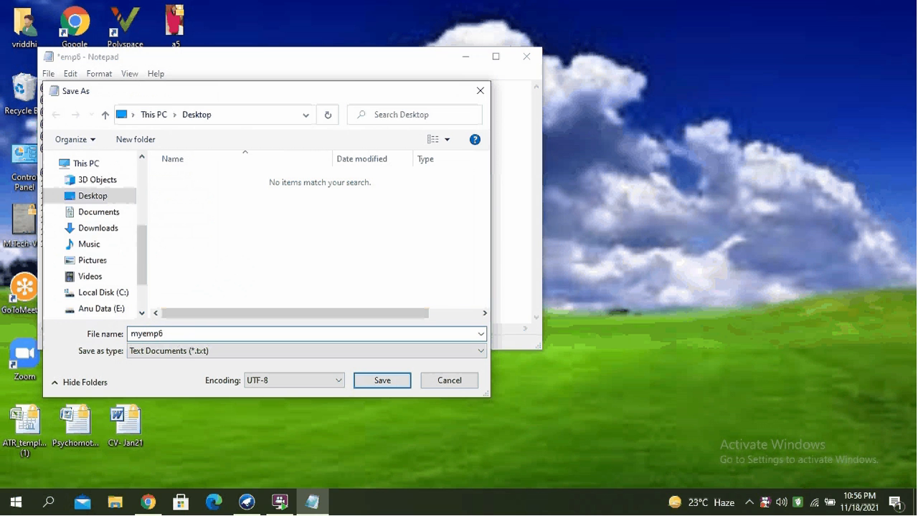
text(.arff)
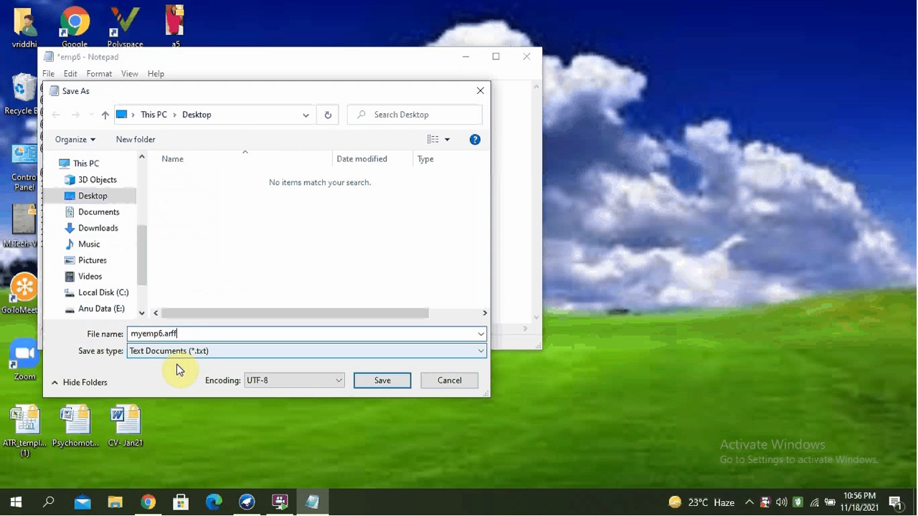
click(382, 380)
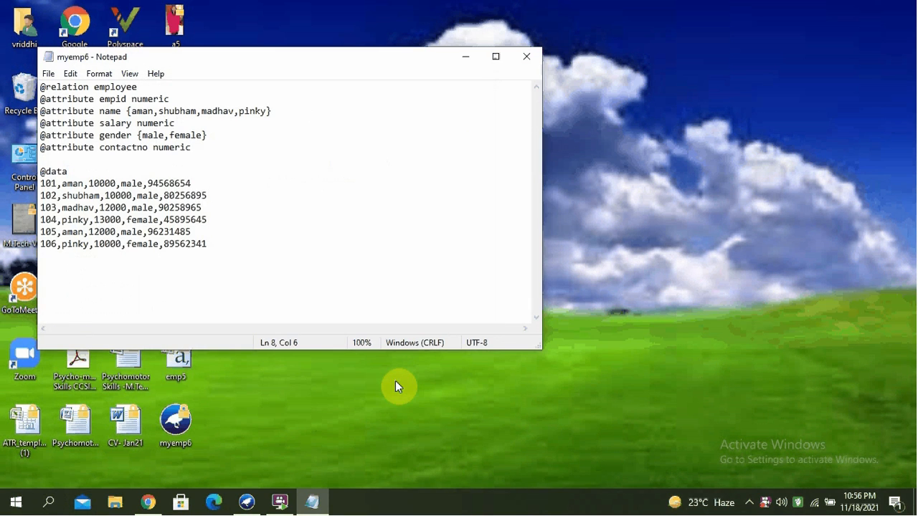
- Minimize Notepad, bring up the Weka GUI Chooser maximized and launch the Explorer
click(526, 56)
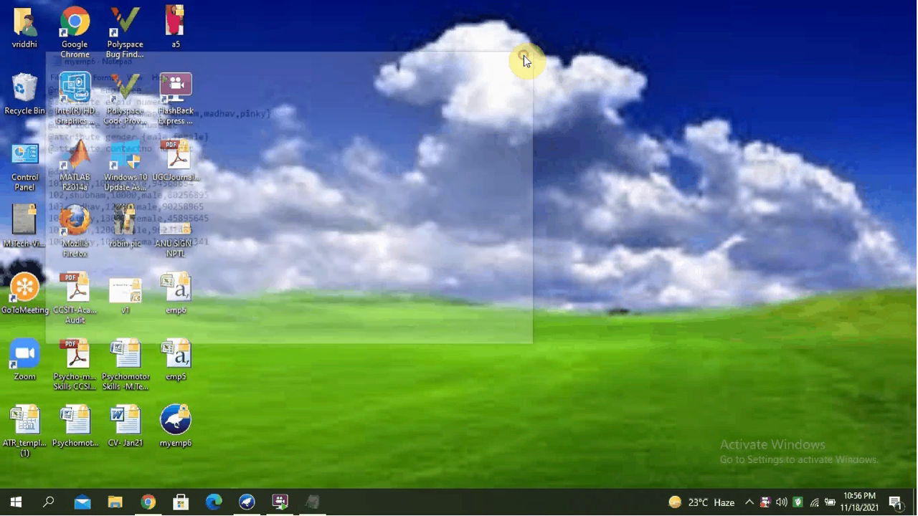
click(246, 501)
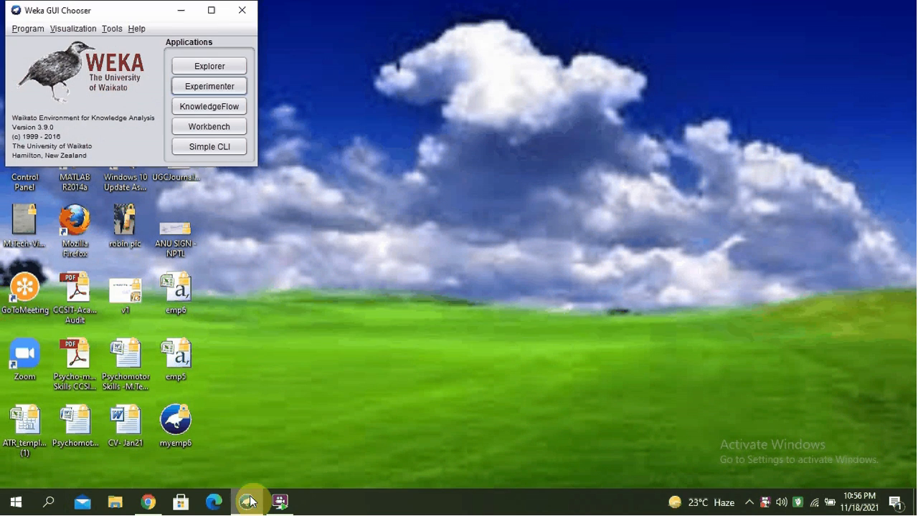
click(211, 10)
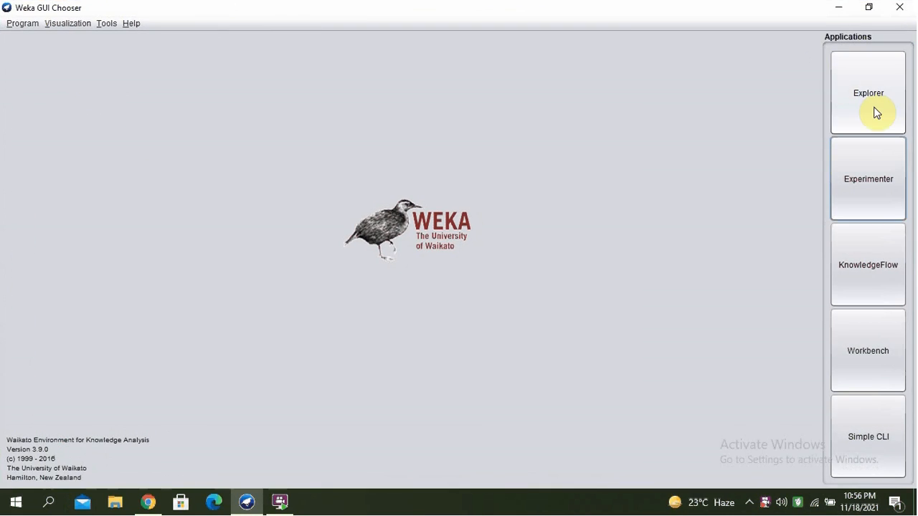
click(867, 92)
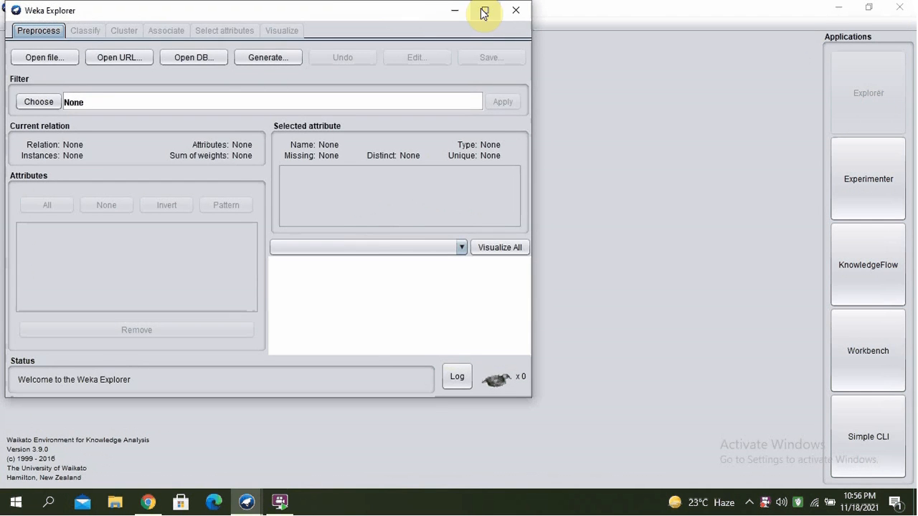
- Load myemp6.arff from the Desktop into the Explorer via Open file
click(484, 10)
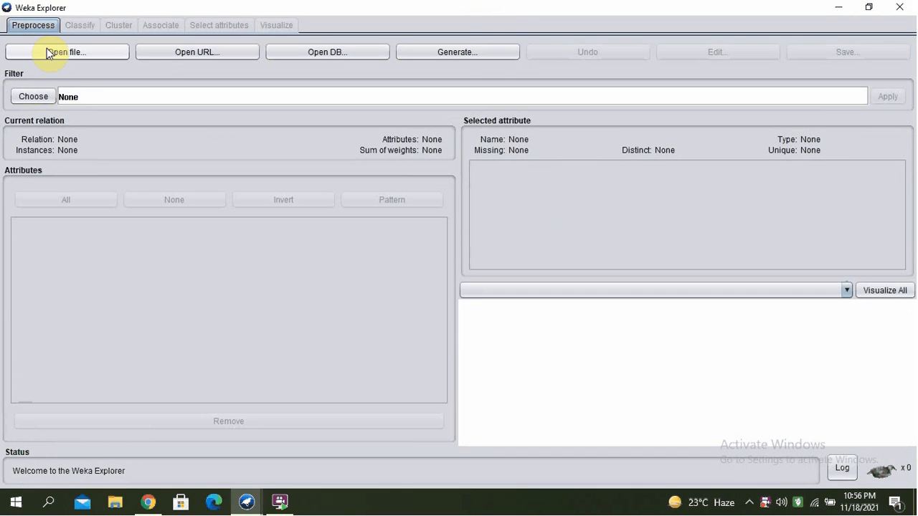
click(66, 52)
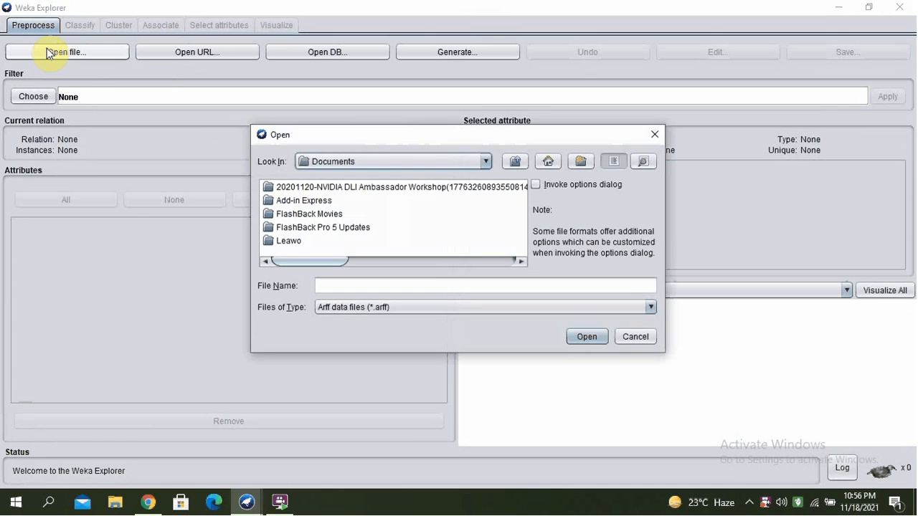
click(486, 161)
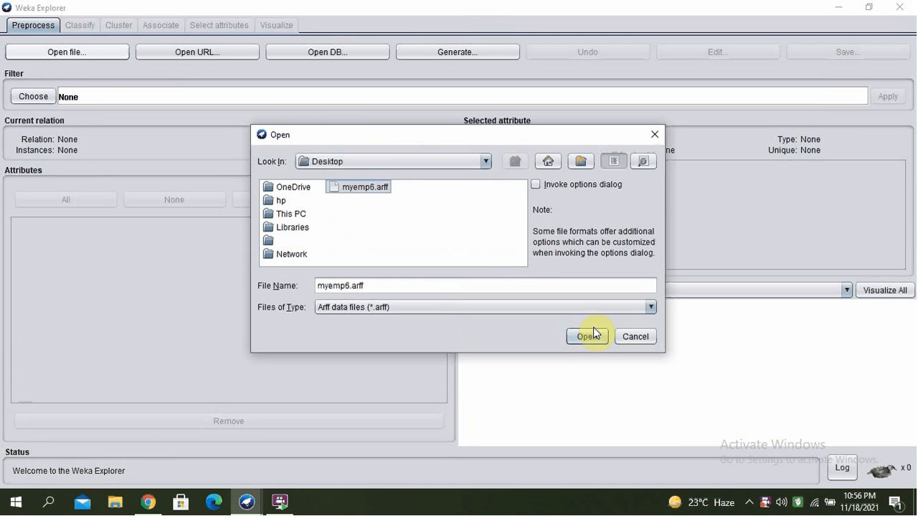
click(587, 336)
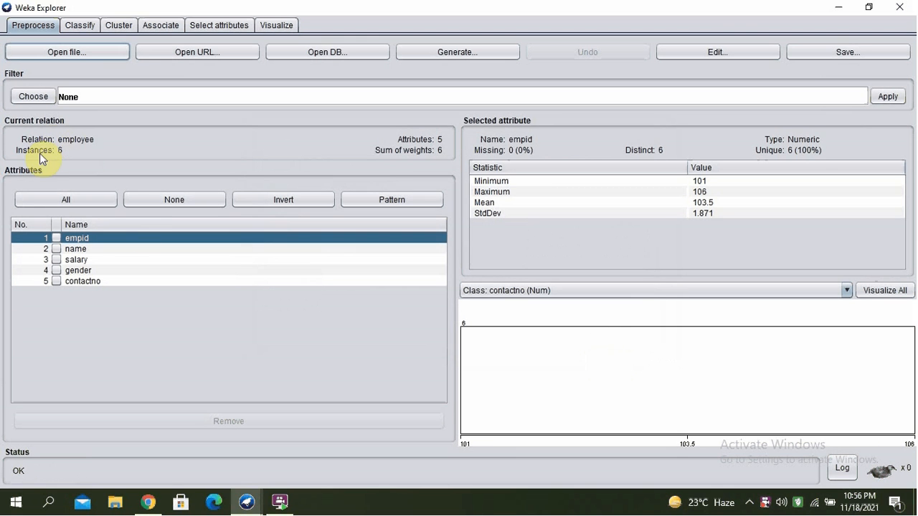
mouse_move(56, 156)
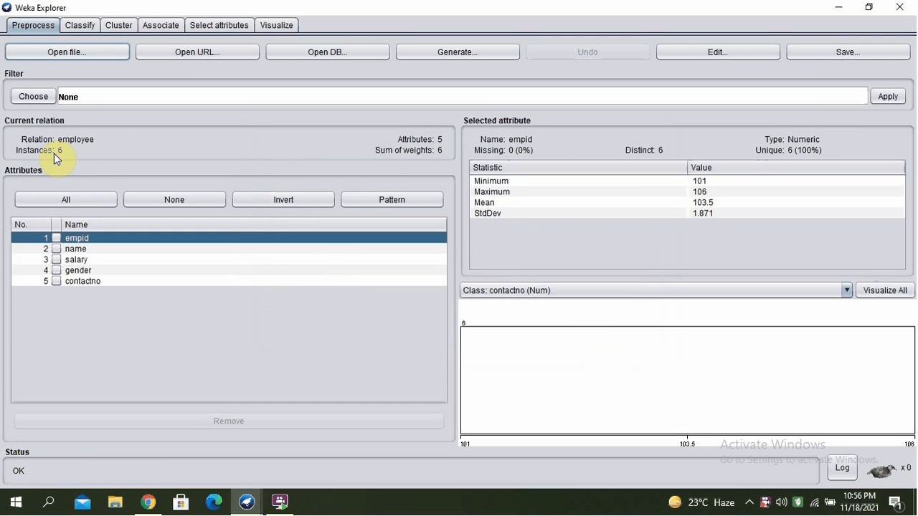
mouse_move(294, 169)
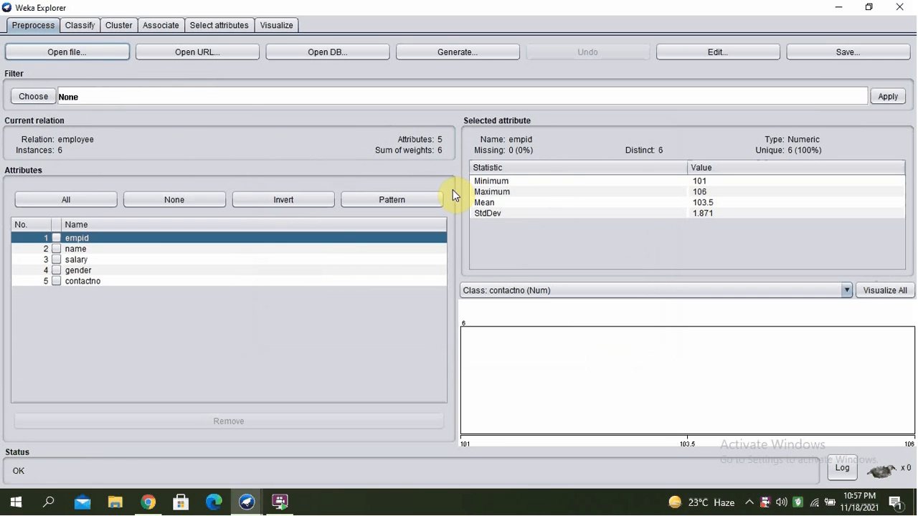
mouse_move(448, 196)
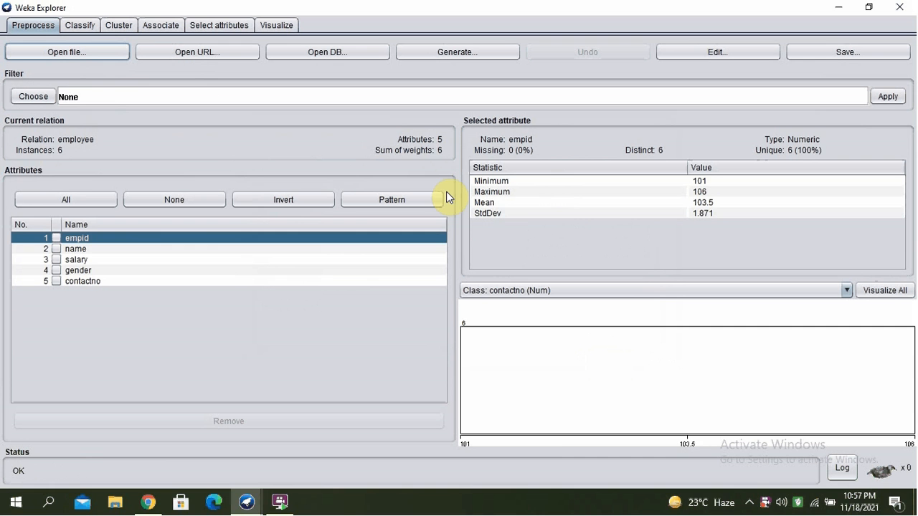
- Select name, empid, salary, gender and contactno in turn to view their statistics
click(76, 249)
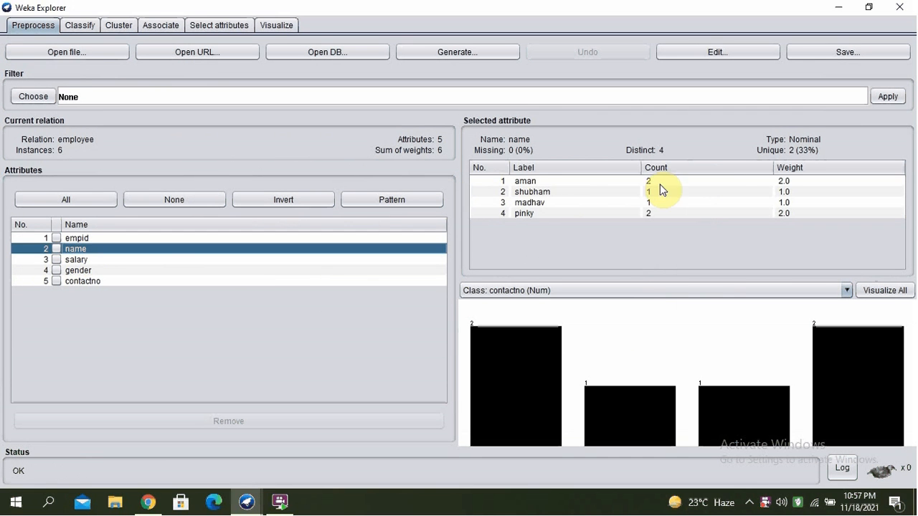
mouse_move(615, 209)
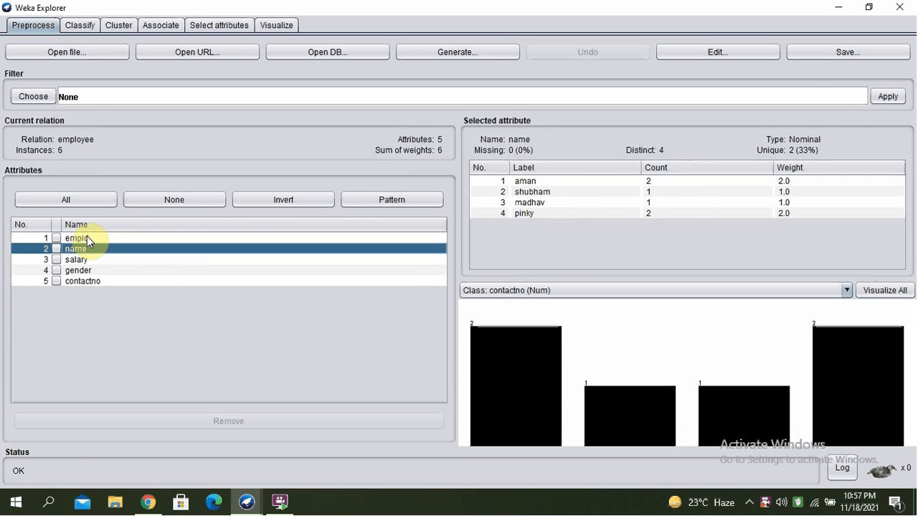
click(77, 237)
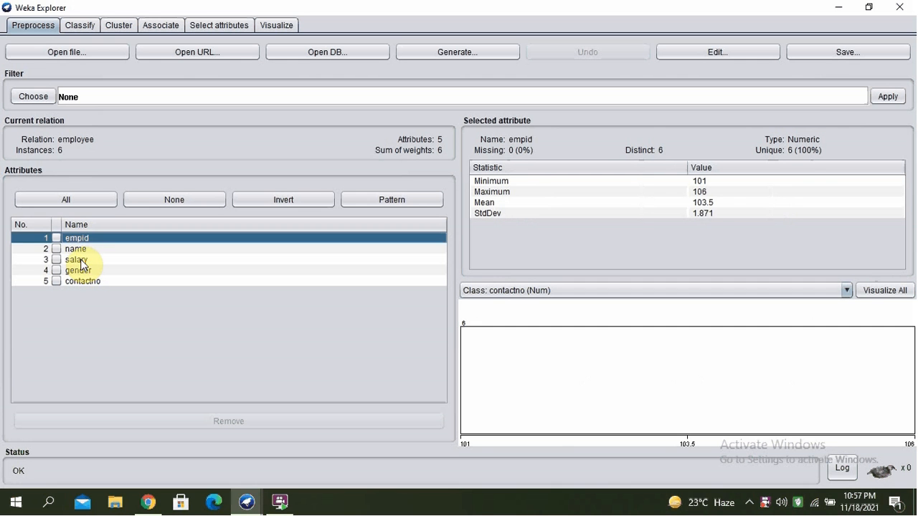
click(77, 260)
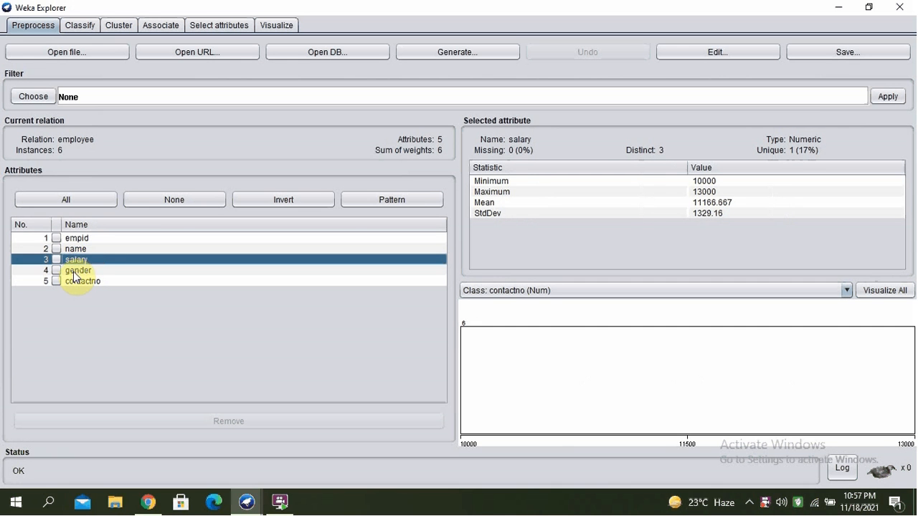
click(77, 270)
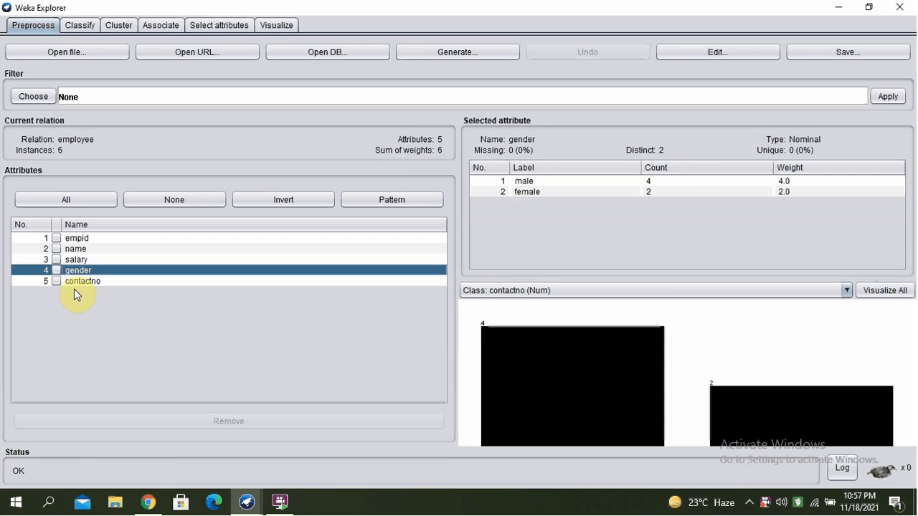
click(82, 280)
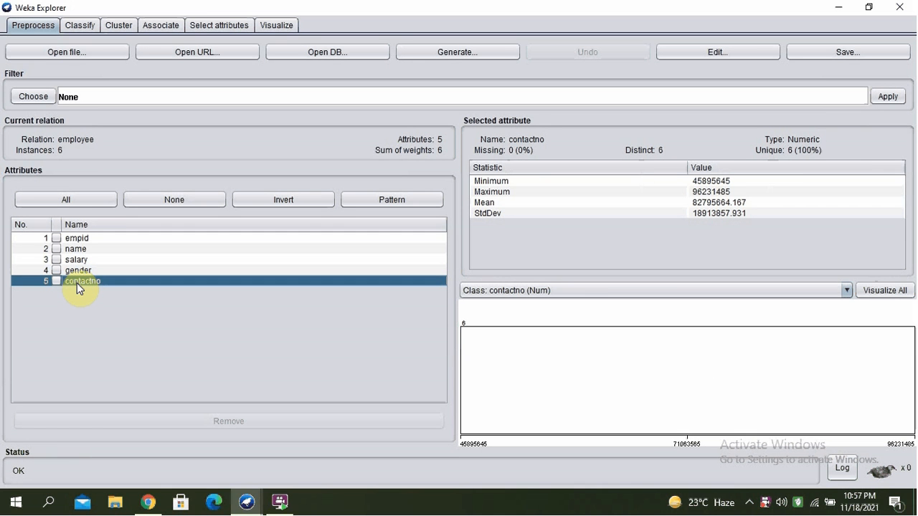